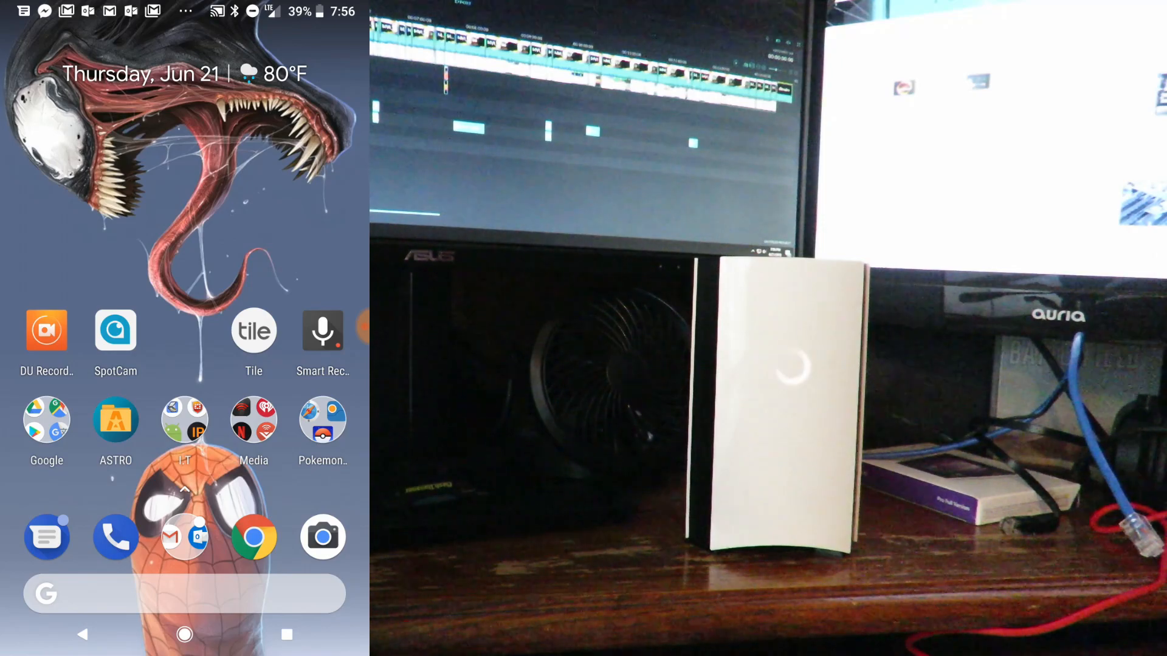
Install Bitdefender Central from its Google Play Store page
{"action": "scroll", "scroll_direction": "up", "scroll_amount": 3}
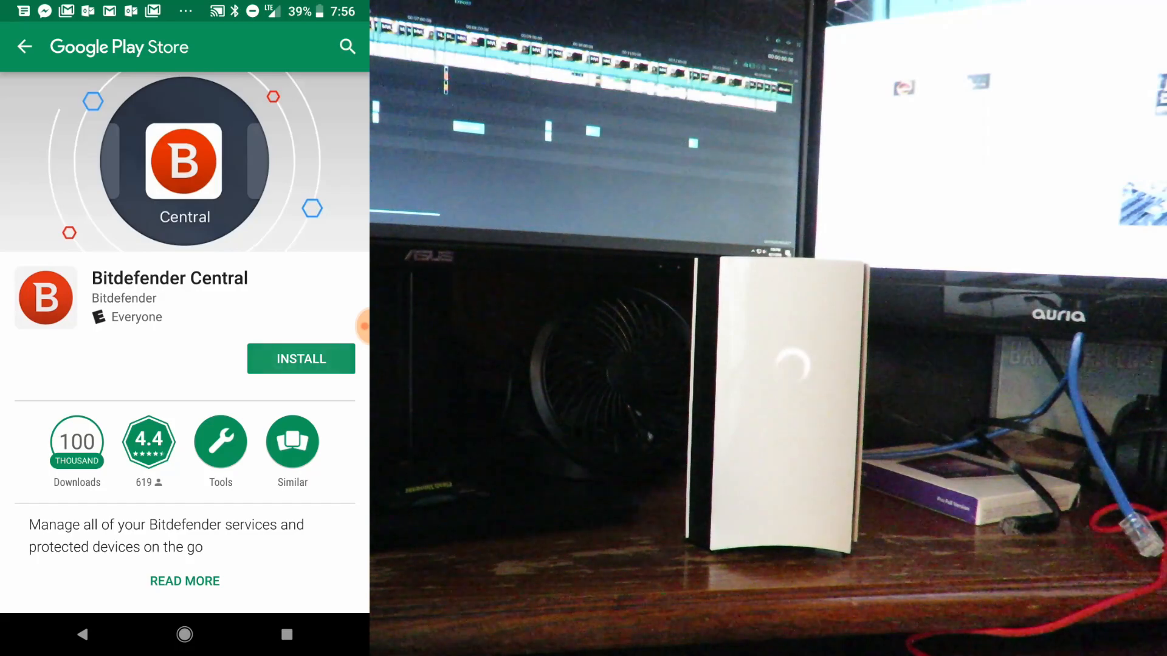
{"action": "left_click", "coordinate": [301, 359]}
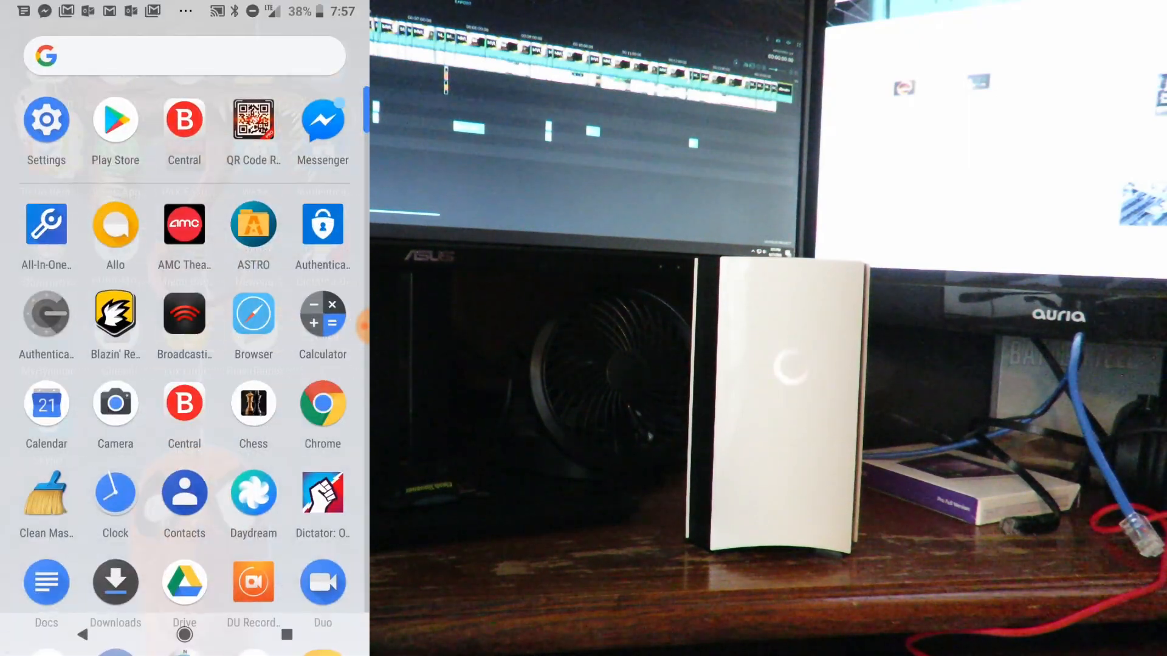
Check the phone's Wi-Fi under Settings > Network & Internet > Wi-Fi
{"action": "left_click", "coordinate": [45, 119]}
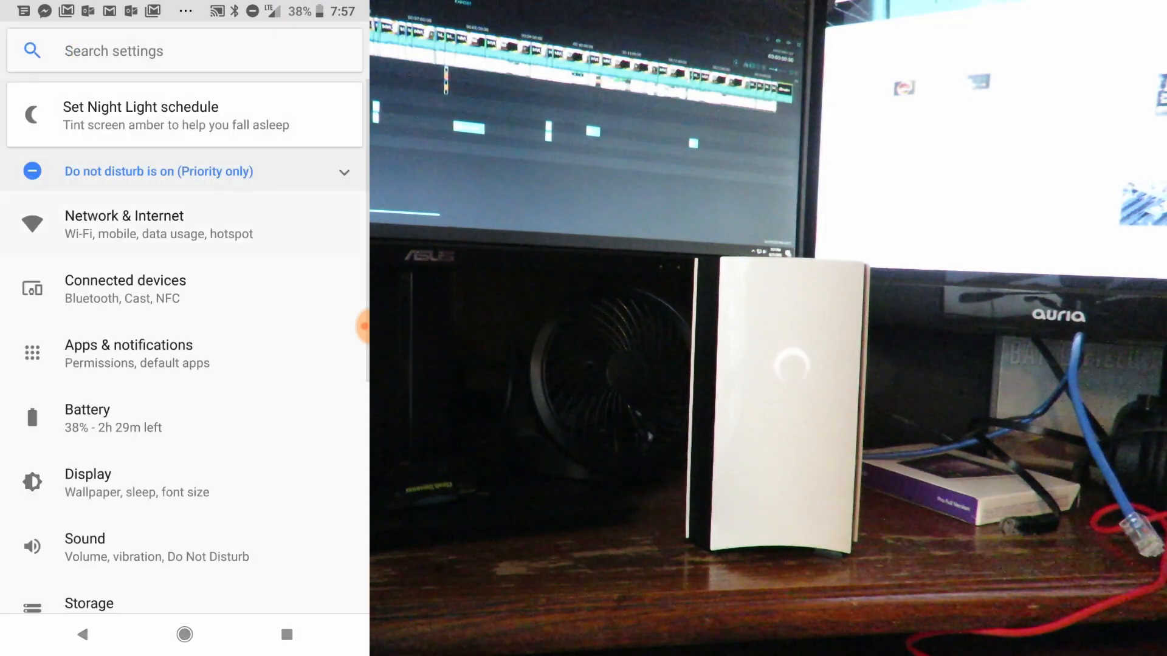
{"action": "left_click", "coordinate": [123, 224]}
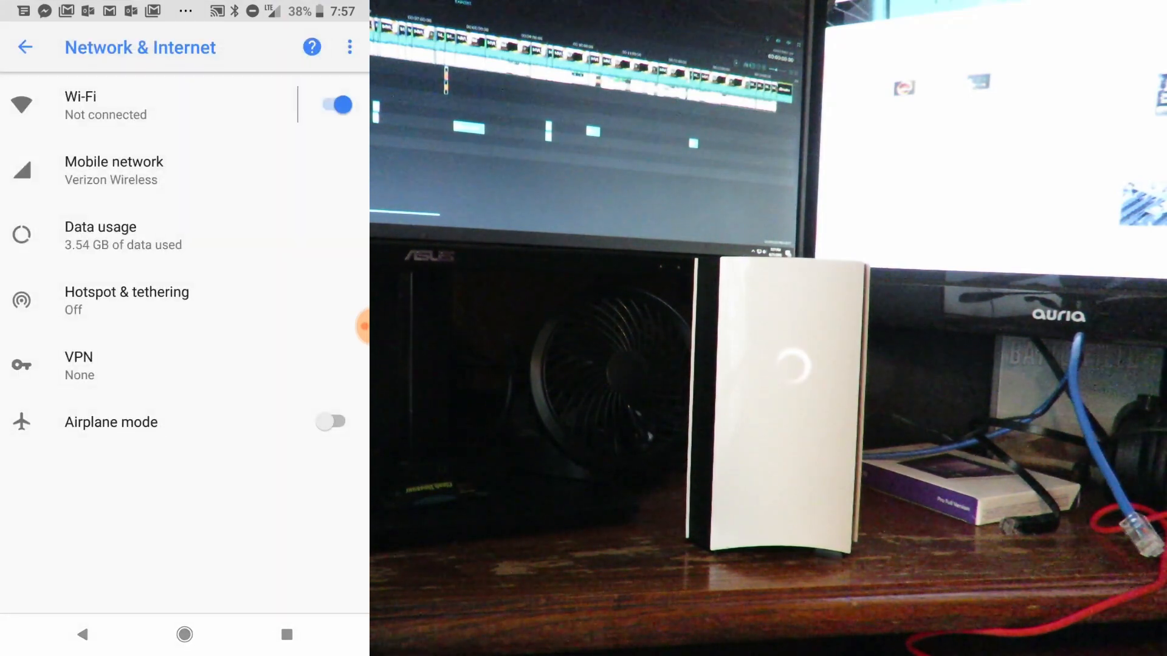
{"action": "left_click", "coordinate": [81, 104]}
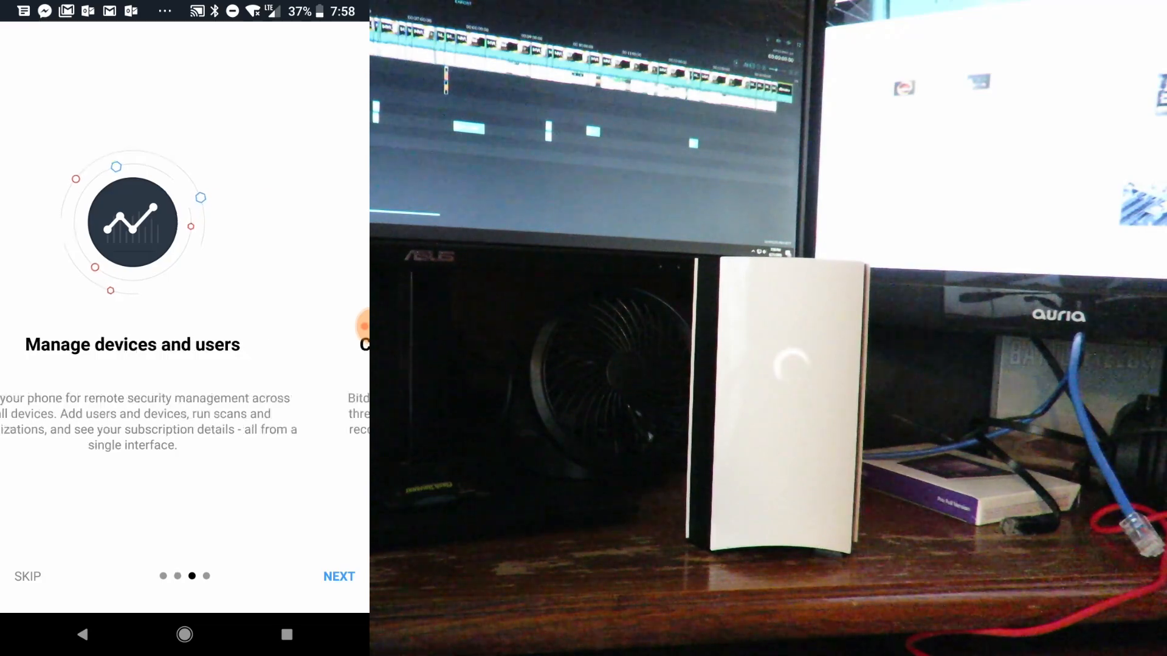
Skip the intro tour, opt into anonymous usage reports, and accept the legal terms
{"action": "left_click", "coordinate": [338, 577]}
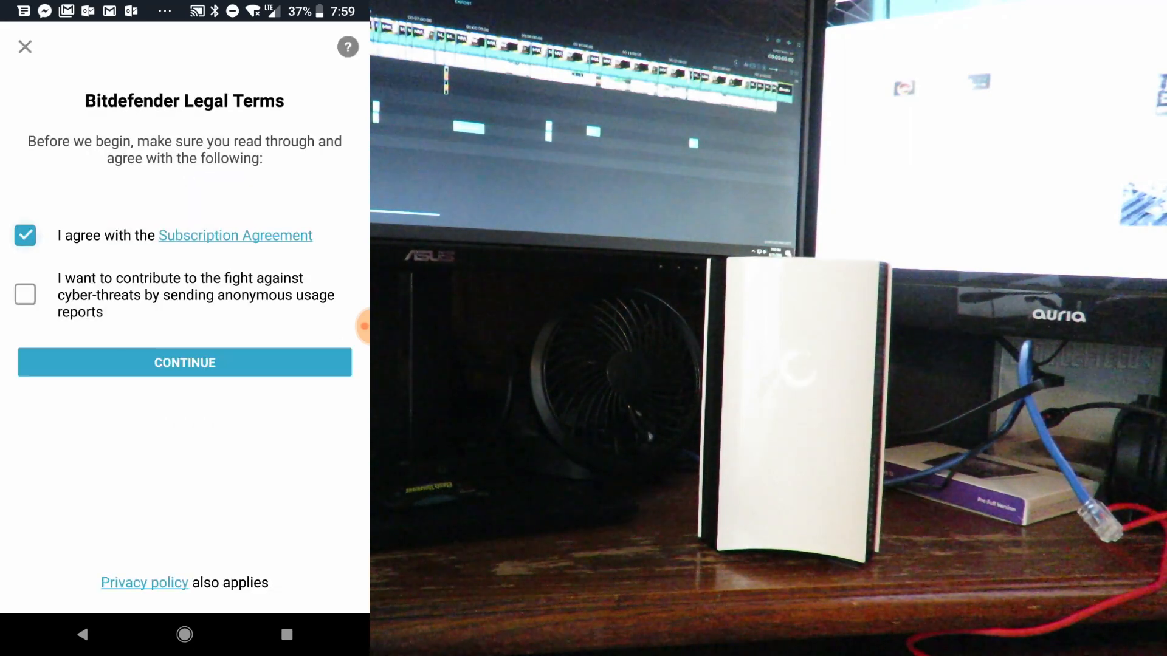
{"action": "left_click", "coordinate": [25, 295]}
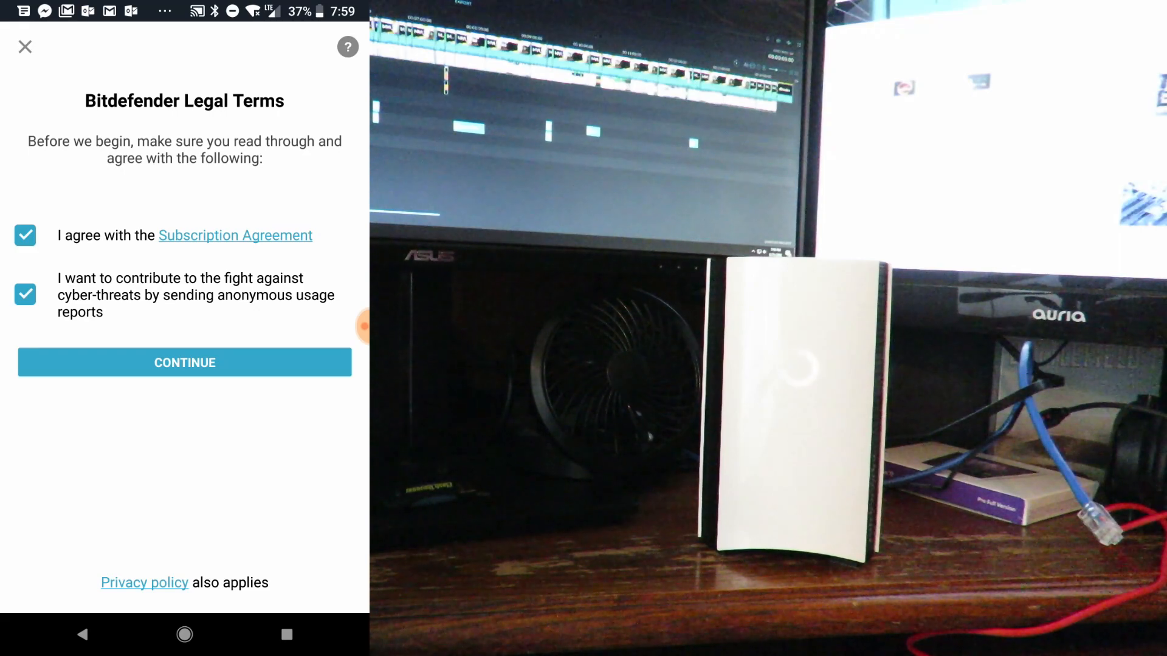
{"action": "left_click", "coordinate": [183, 362]}
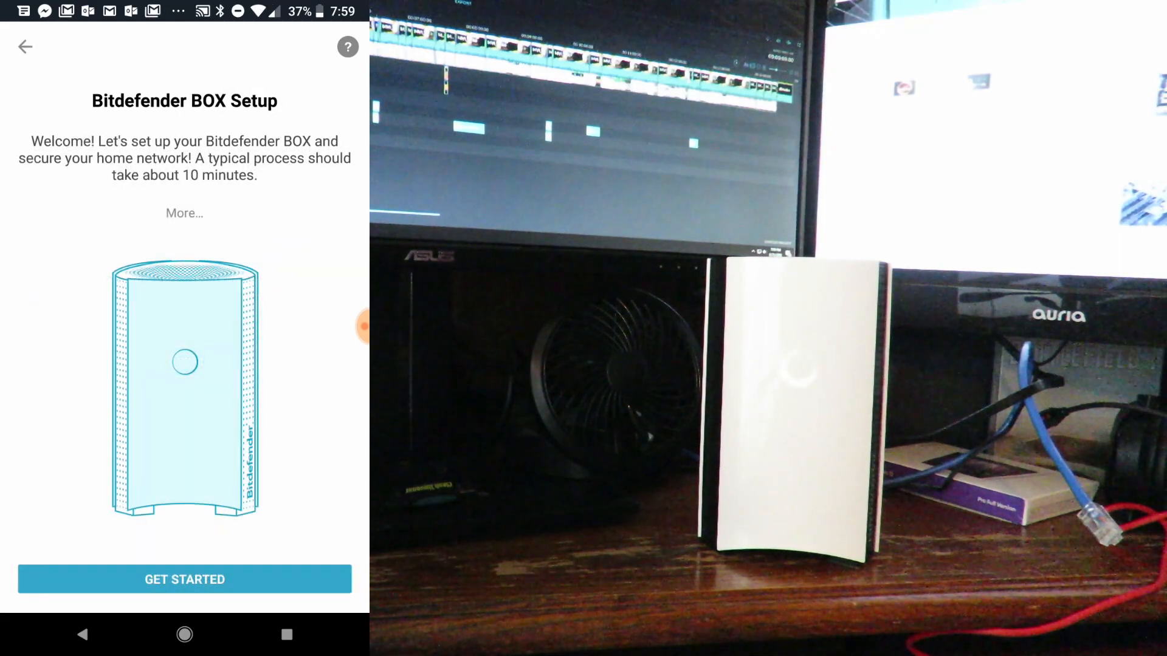
Begin the Bitdefender BOX setup and confirm the BOX is powered up
{"action": "left_click", "coordinate": [183, 579]}
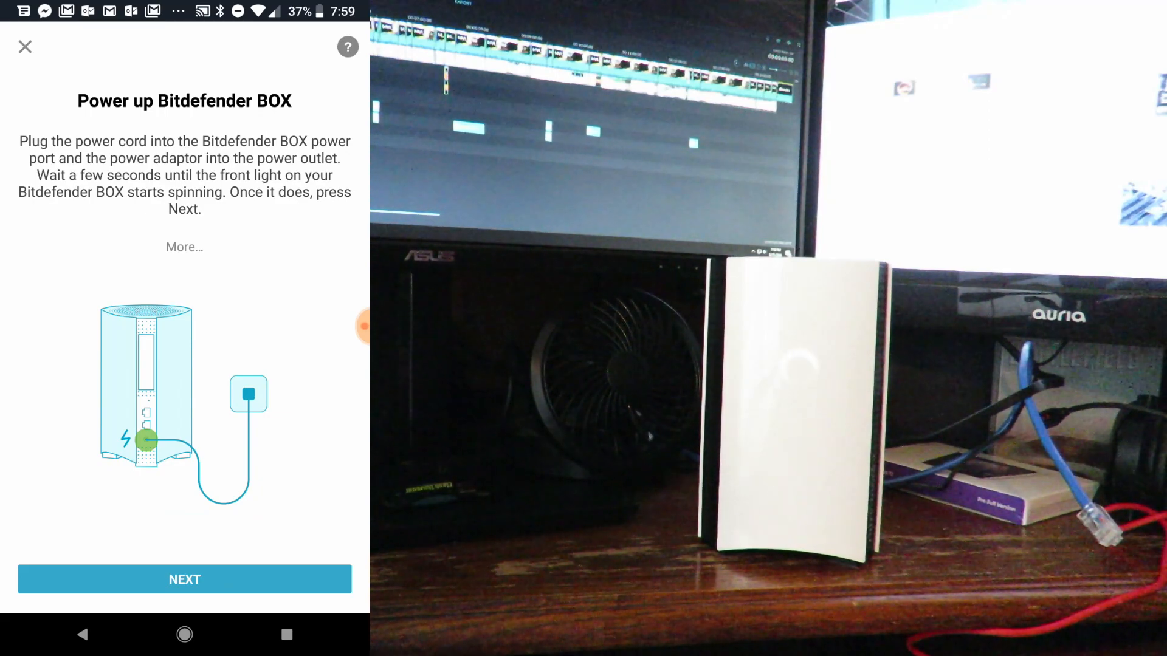
{"action": "left_click", "coordinate": [184, 579]}
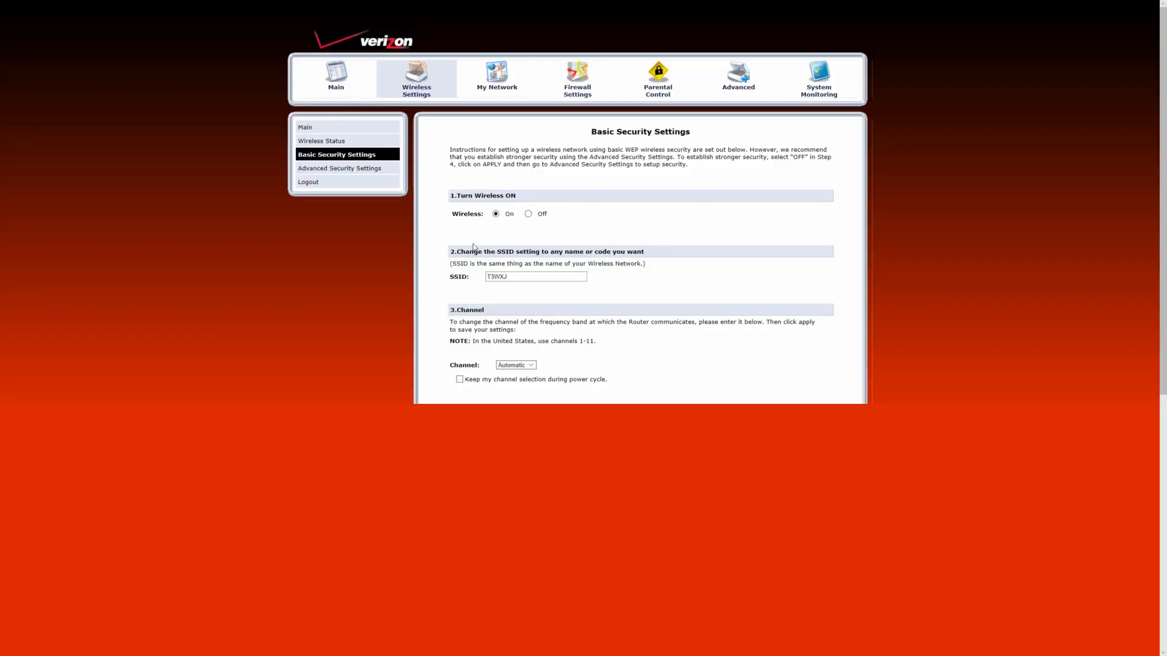
View Basic Security Settings under Wireless Settings on the Verizon router page
{"action": "left_click", "coordinate": [528, 213]}
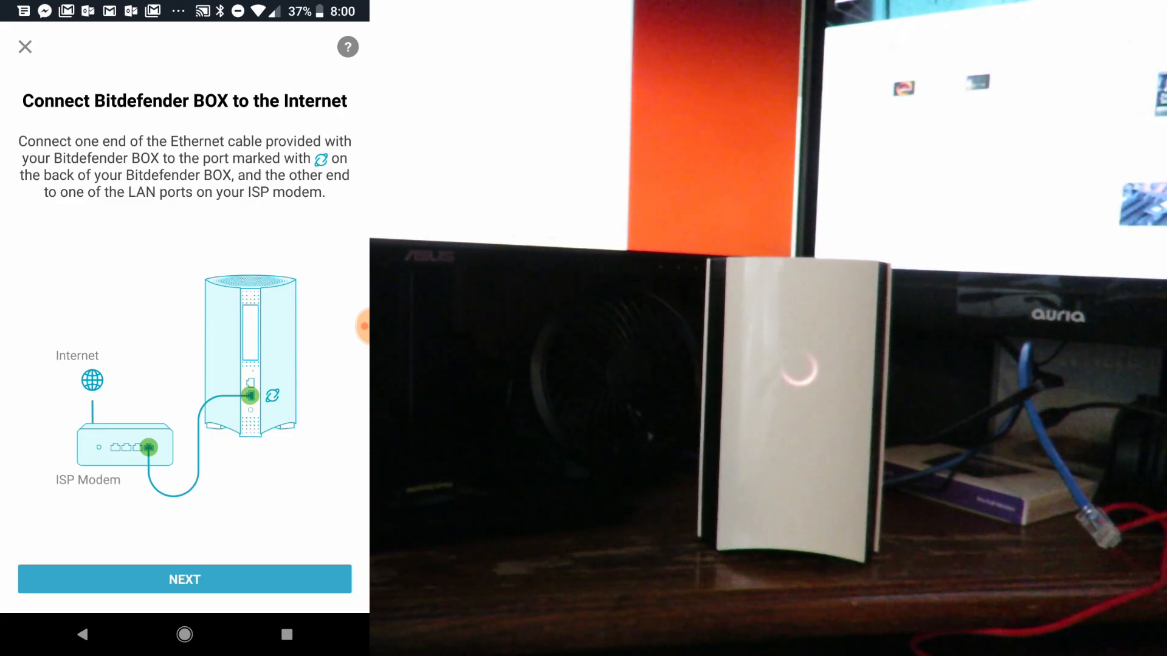
Confirm the BOX is cabled to the Internet and begin network security setup
{"action": "left_click", "coordinate": [184, 580]}
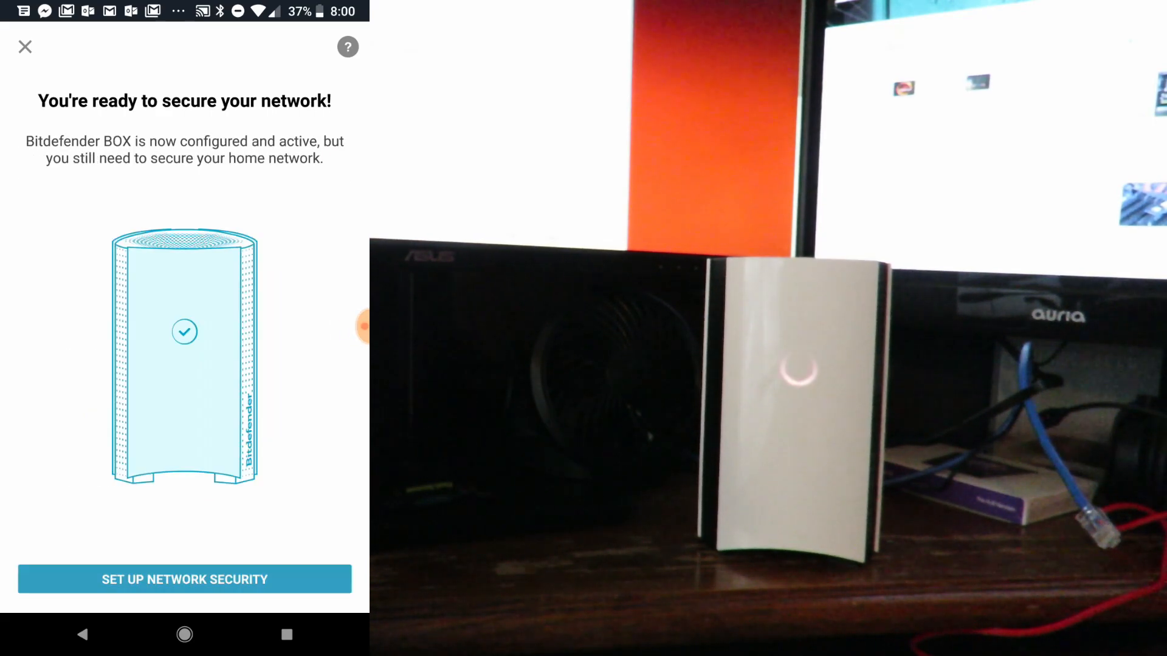
{"action": "left_click", "coordinate": [183, 579]}
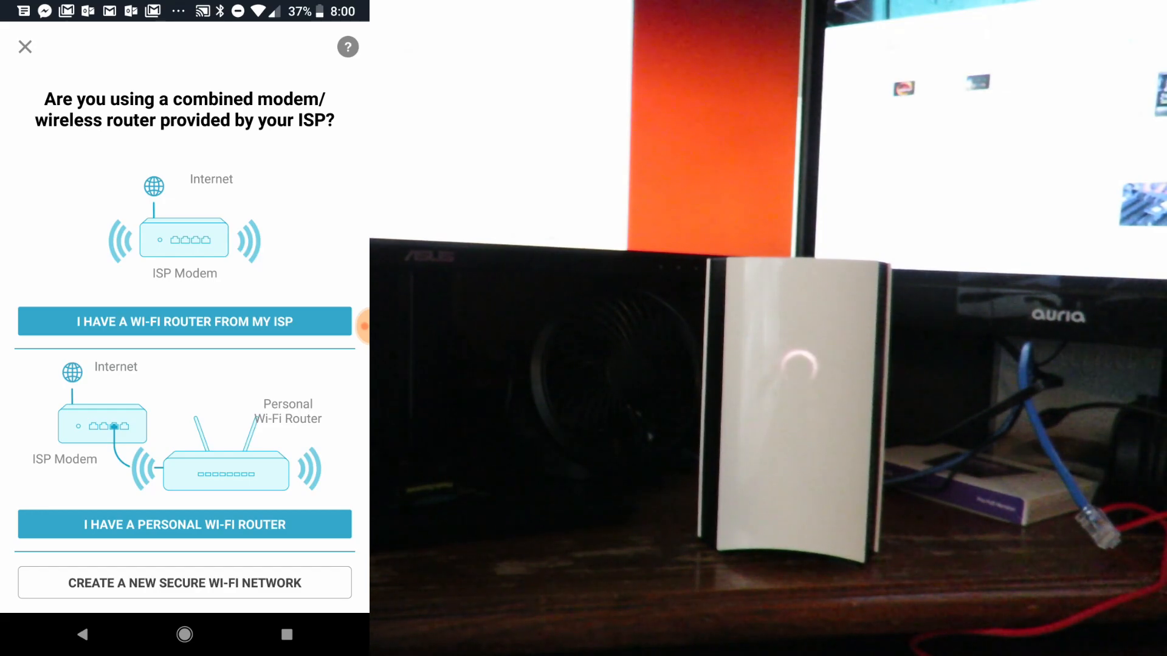
Choose a personal Wi-Fi router, secured as existing Wi-Fi in AP/bridge mode
{"action": "left_click", "coordinate": [183, 322]}
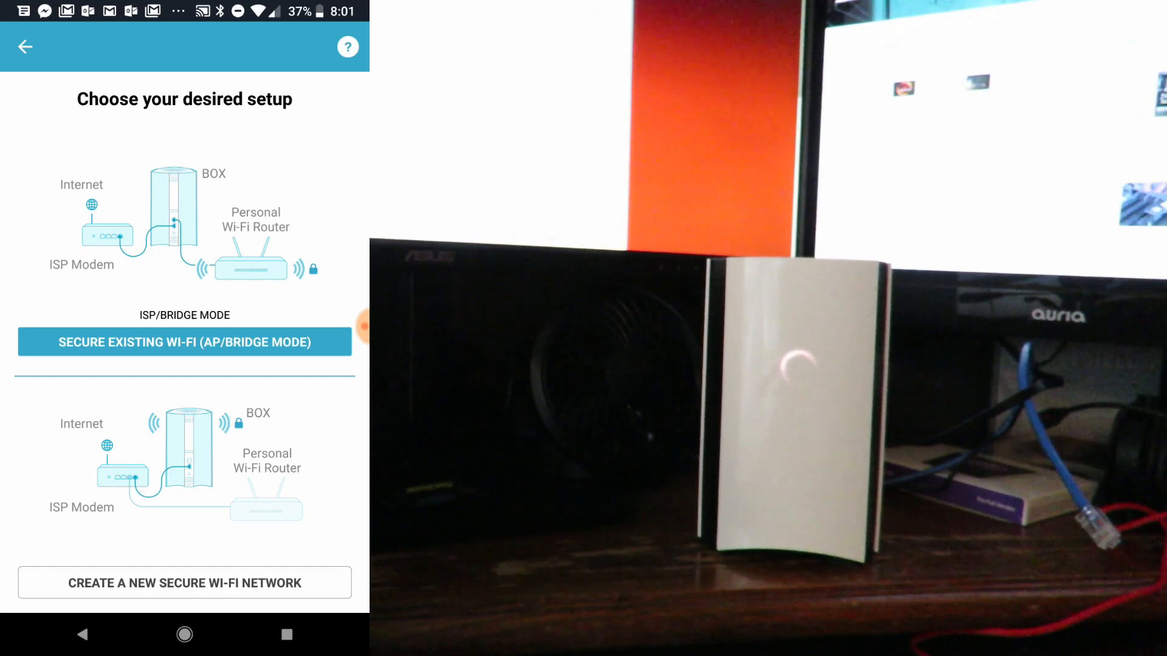
{"action": "left_click", "coordinate": [184, 342]}
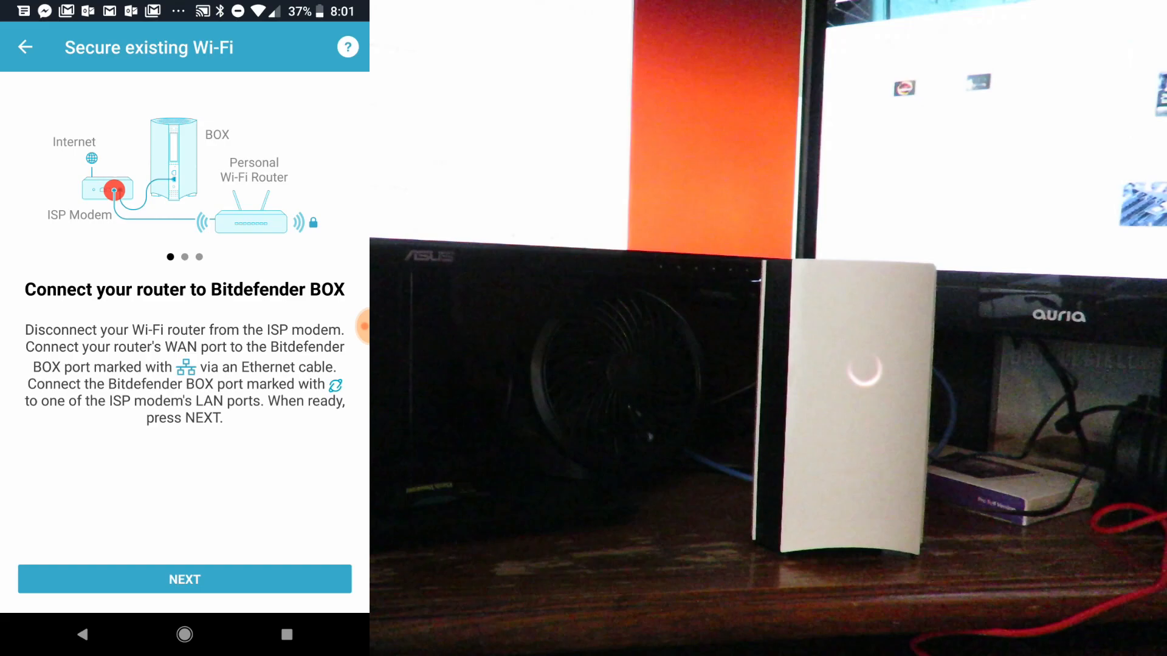
Confirm the router is cabled to the BOX and in bridge mode, then await completion
{"action": "left_click", "coordinate": [184, 579]}
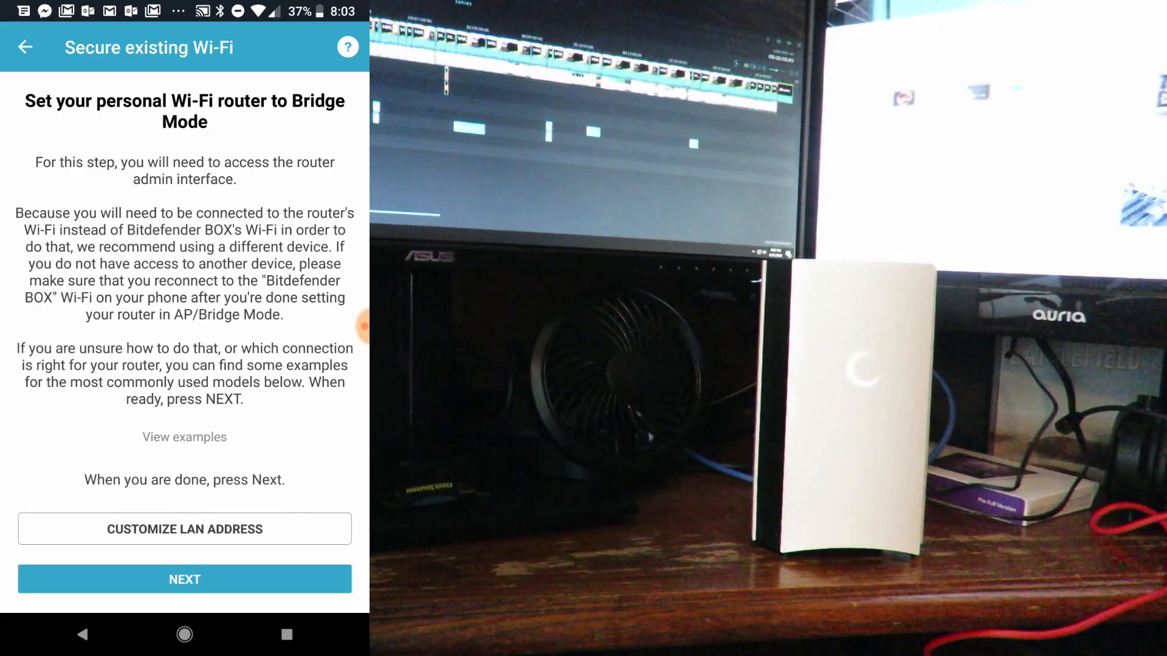
{"action": "left_click", "coordinate": [183, 529]}
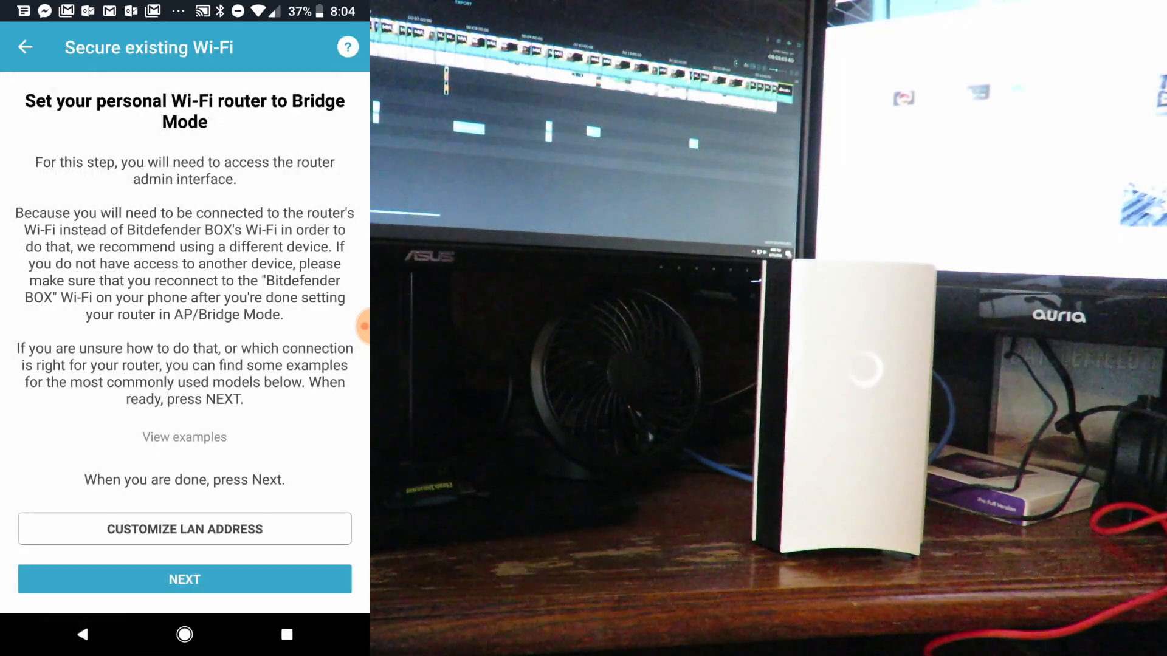
{"action": "left_click", "coordinate": [183, 579]}
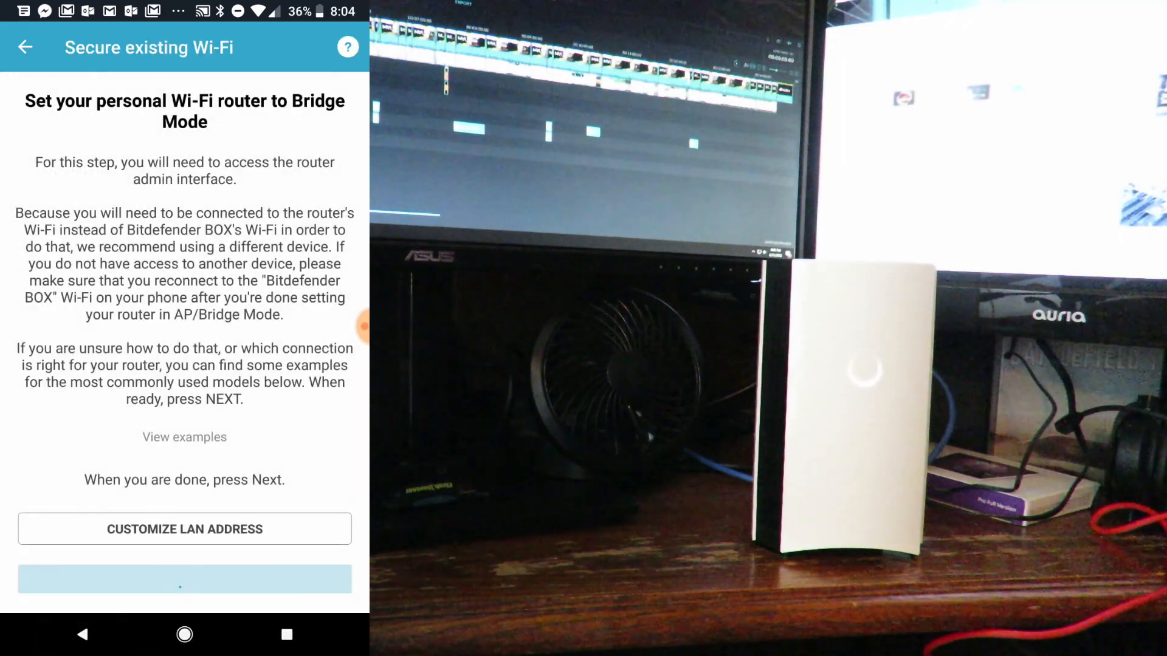
{"action": "left_click", "coordinate": [183, 579]}
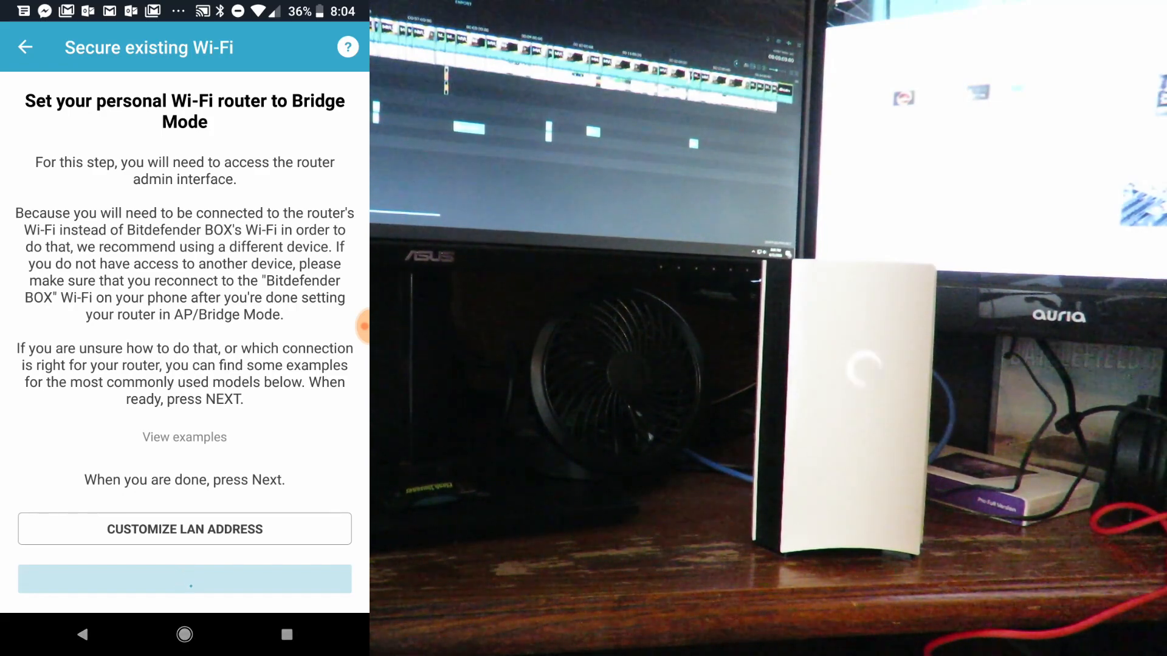
{"action": "left_click", "coordinate": [183, 579]}
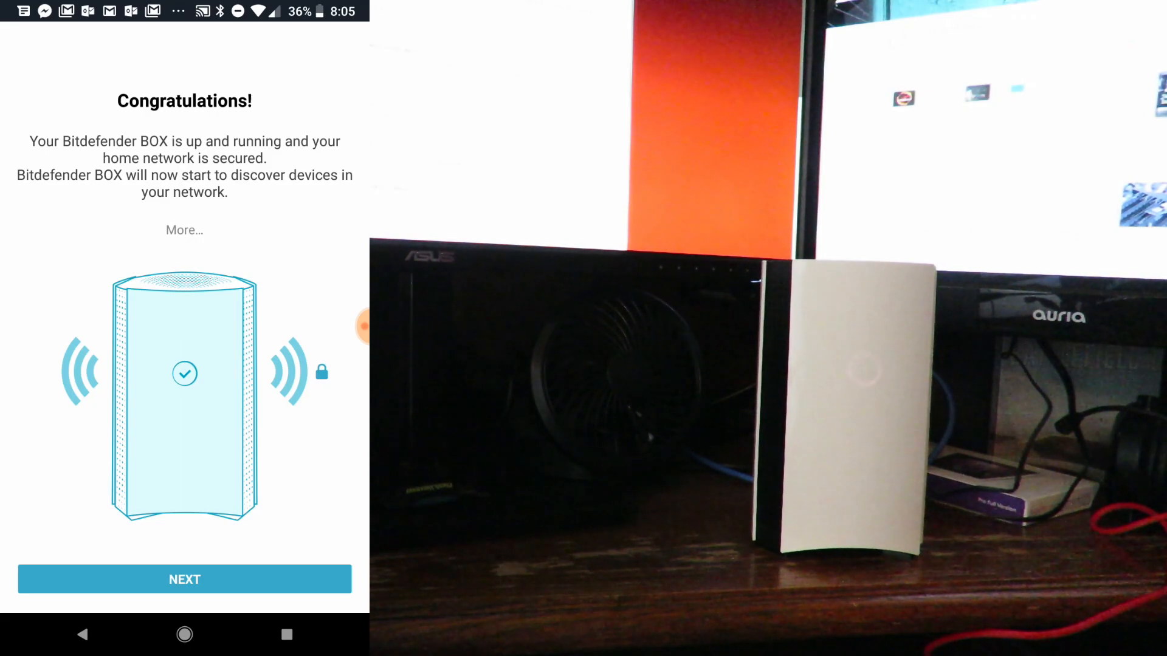
Dismiss Congratulations and What's next, then show add-device options on the Devices list
{"action": "left_click", "coordinate": [183, 579]}
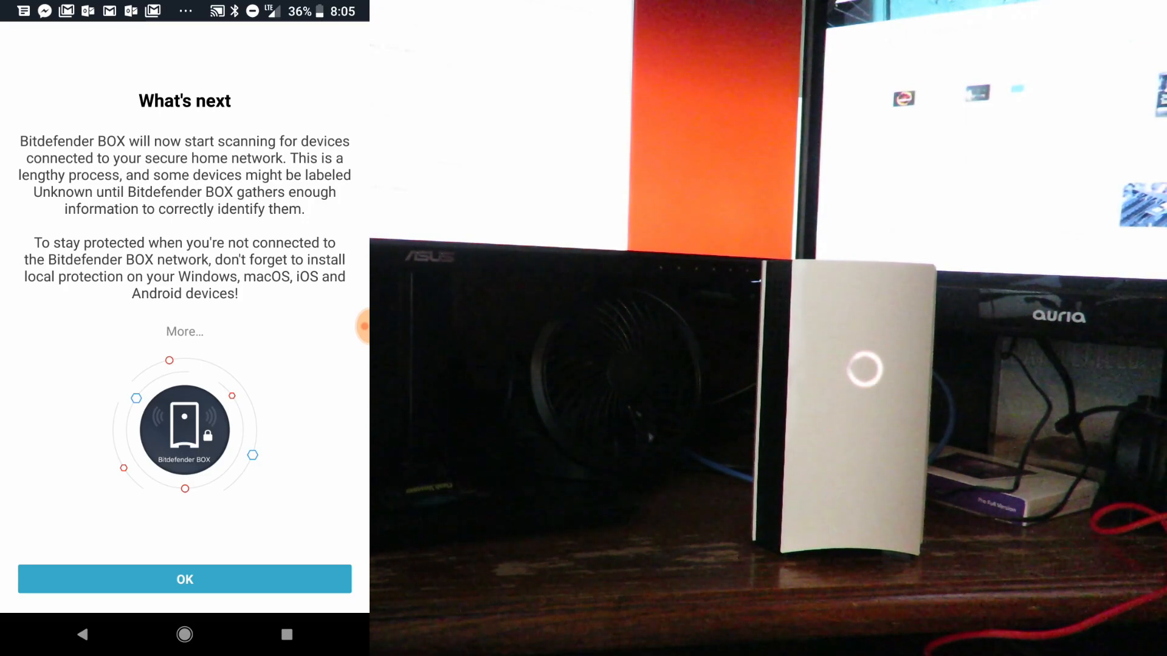
{"action": "left_click", "coordinate": [184, 579]}
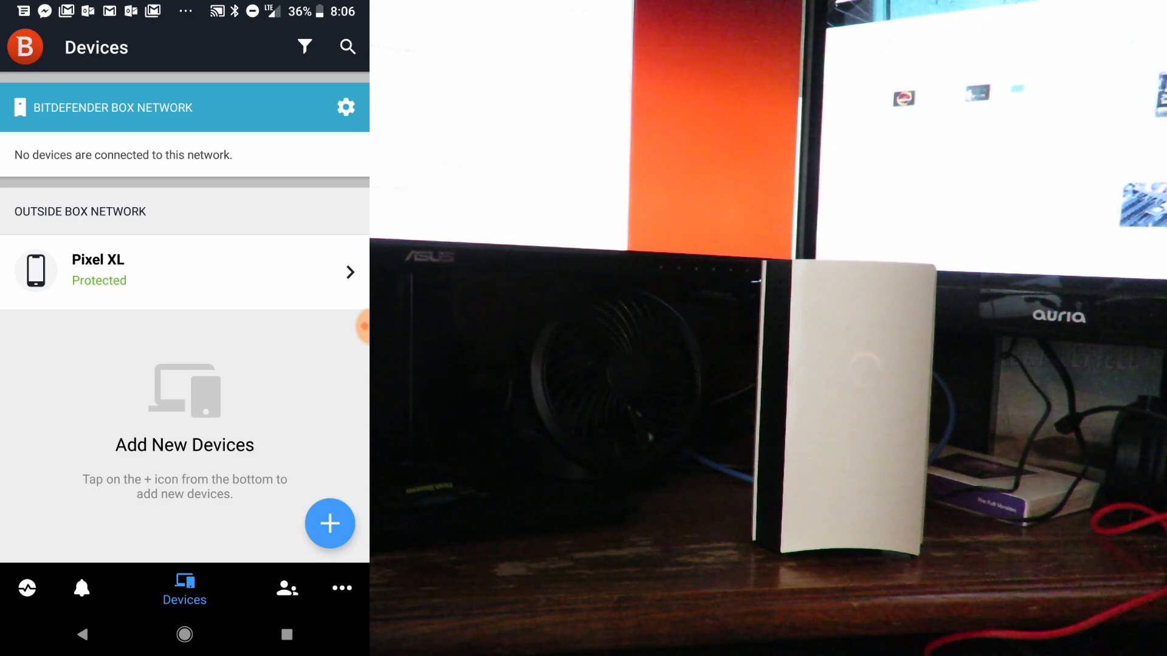
{"action": "left_click", "coordinate": [330, 524]}
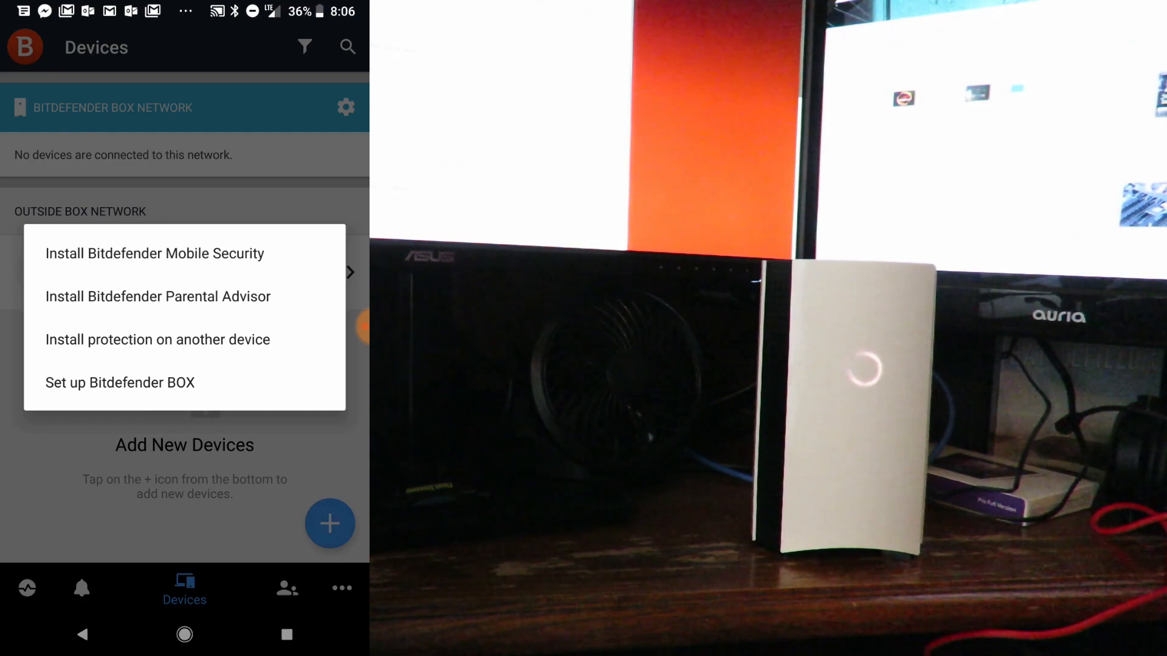
Install Bitdefender Mobile Security & Antivirus from Google Play Store and launch it
{"action": "left_click", "coordinate": [157, 339]}
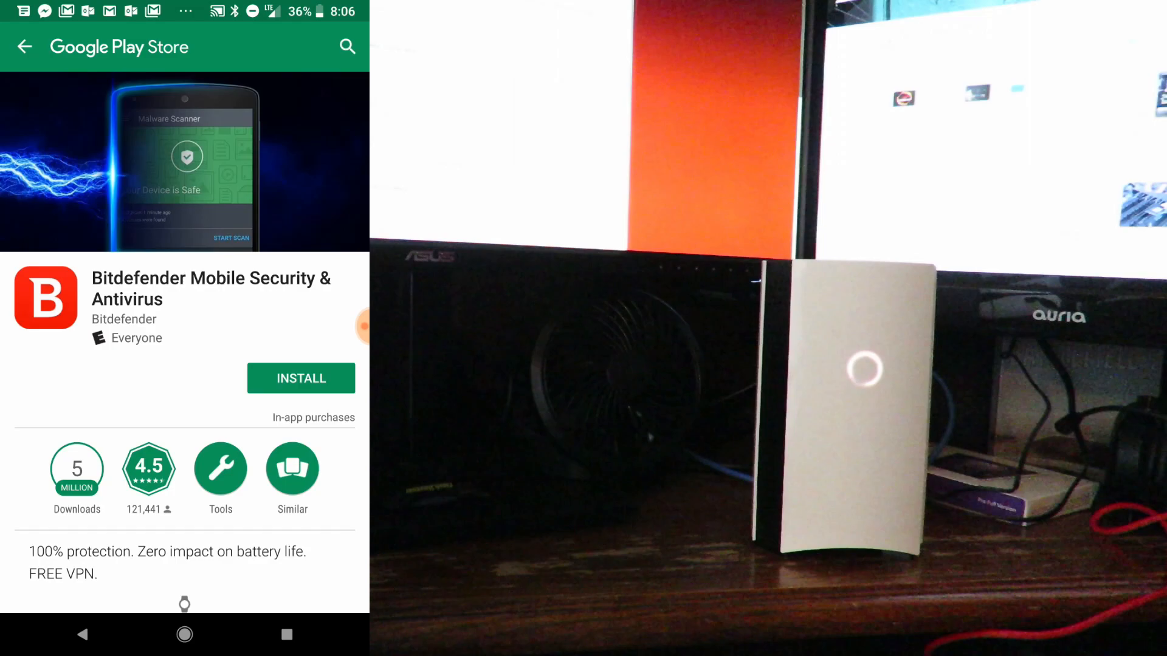
{"action": "left_click", "coordinate": [301, 378]}
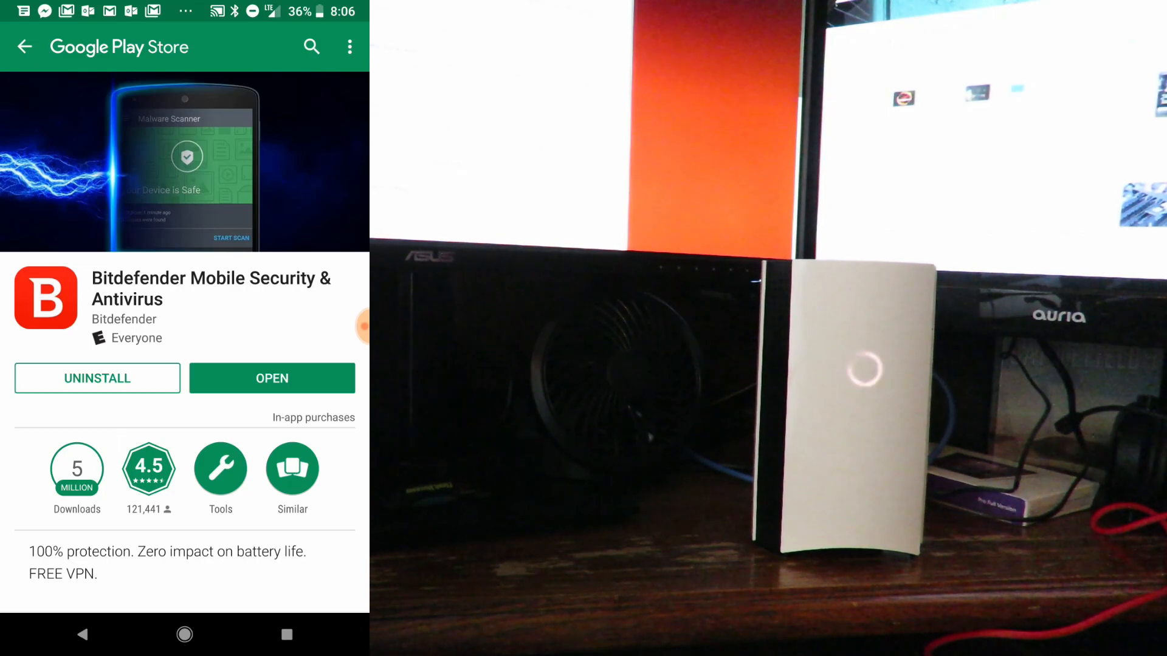
{"action": "left_click", "coordinate": [271, 378]}
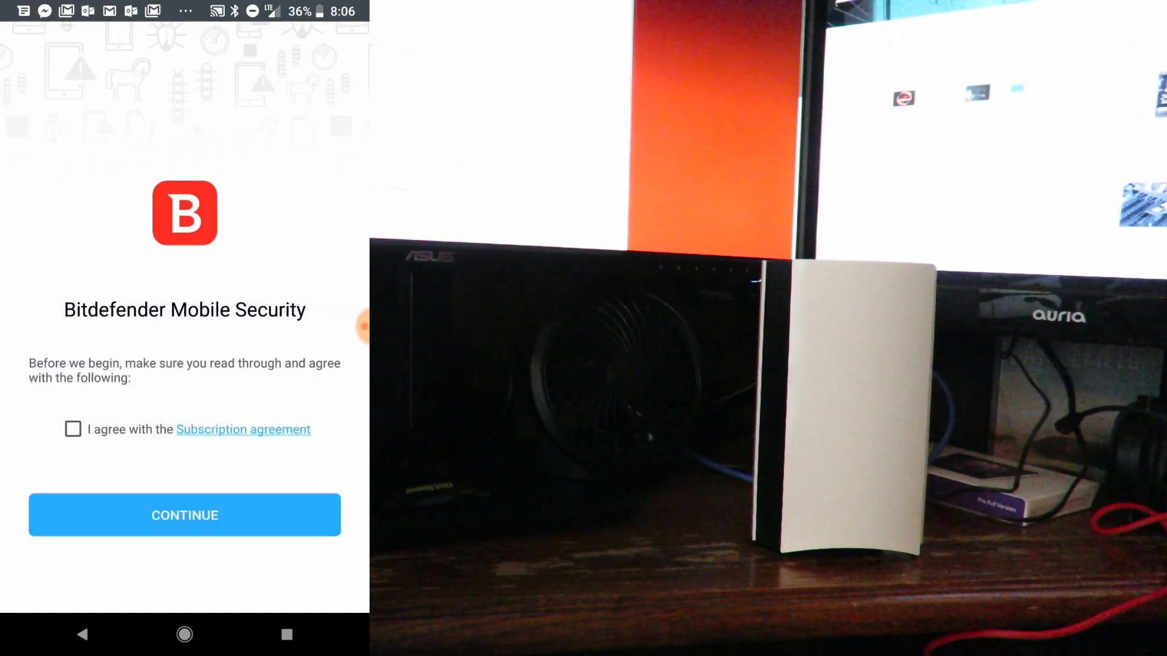
{"action": "left_click", "coordinate": [73, 430]}
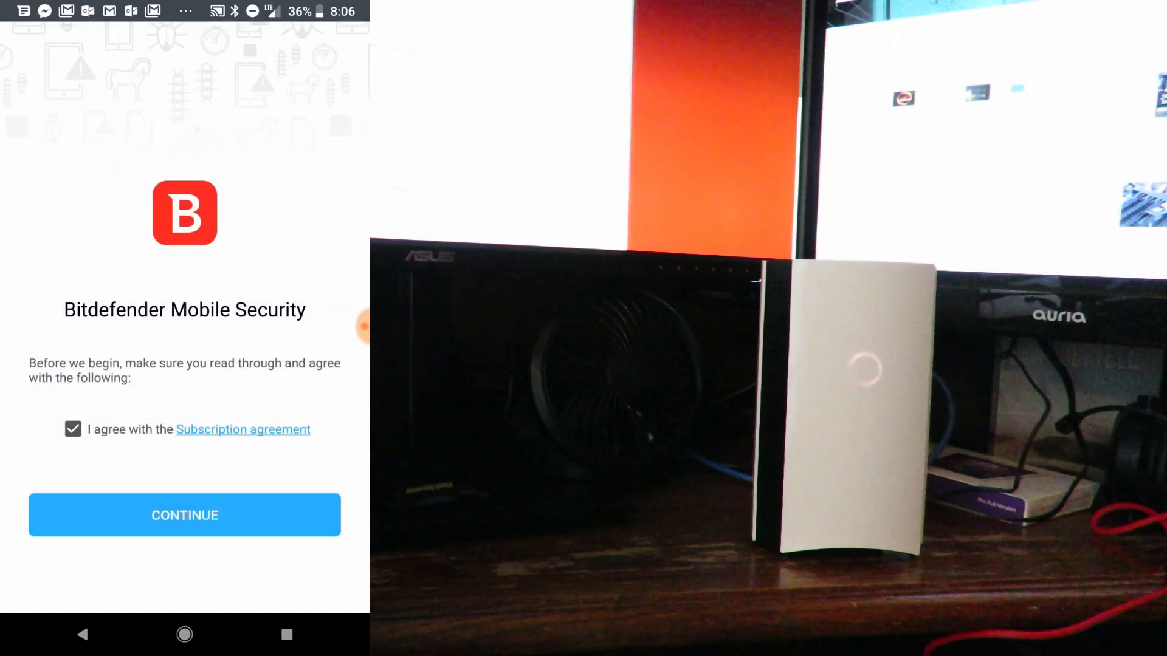
{"action": "left_click", "coordinate": [183, 515]}
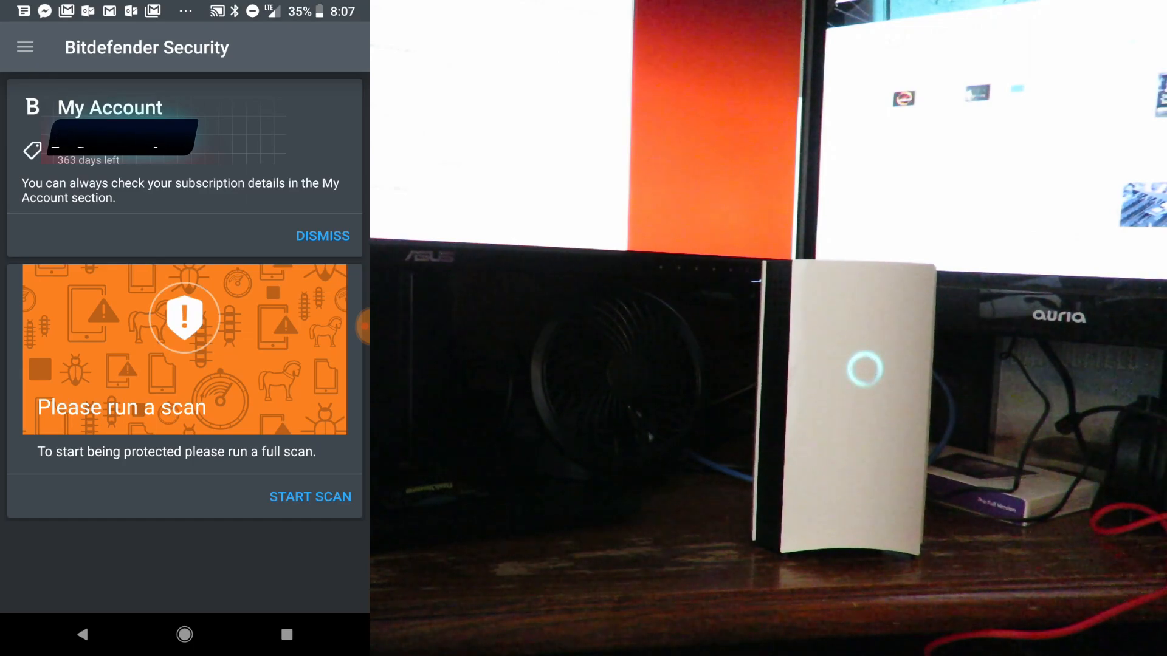
{"action": "left_click", "coordinate": [25, 46]}
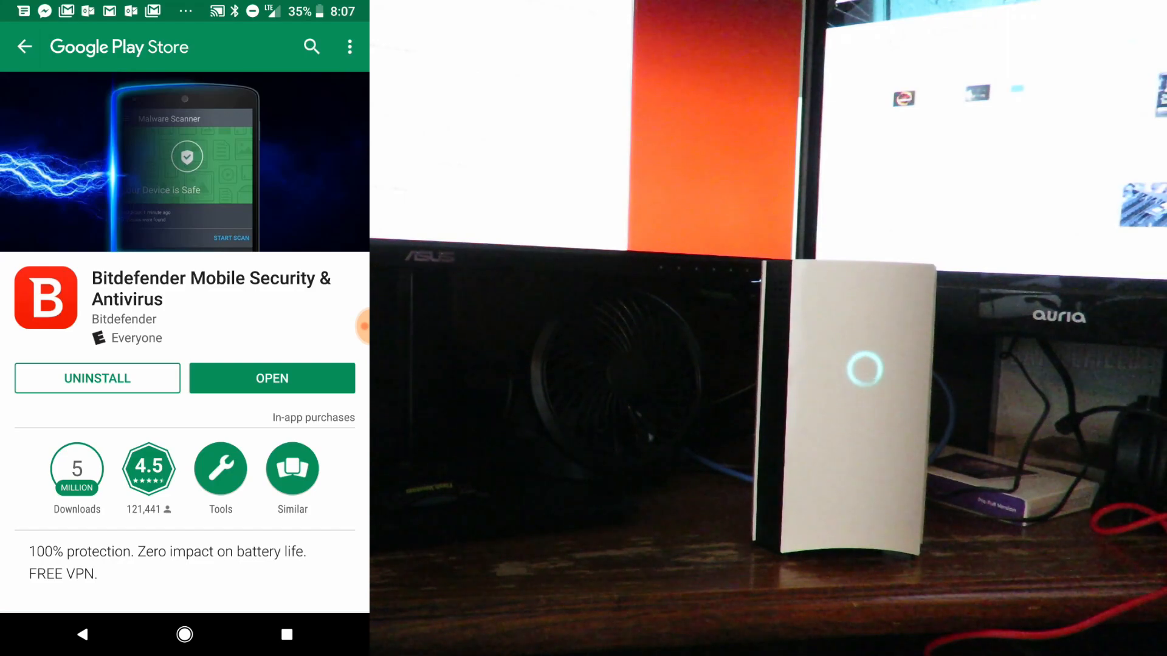
{"action": "left_click", "coordinate": [271, 378]}
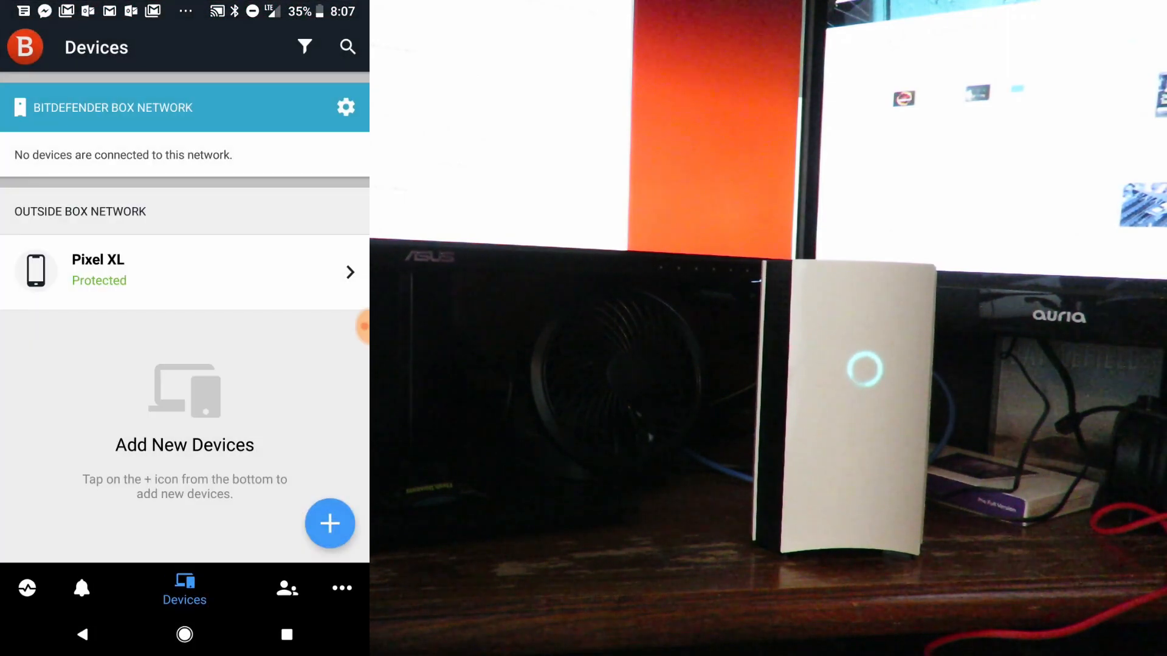
Add protection by installing Bitdefender Parental Advisor from Google Play and opening it
{"action": "left_click", "coordinate": [330, 523]}
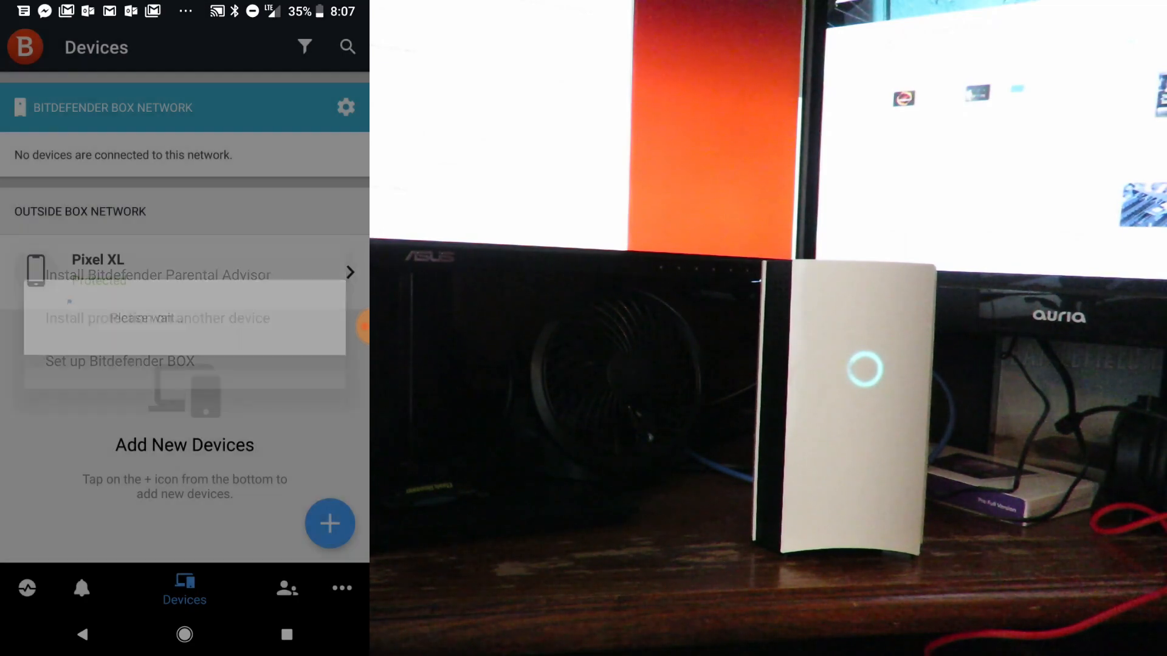
{"action": "left_click", "coordinate": [173, 276]}
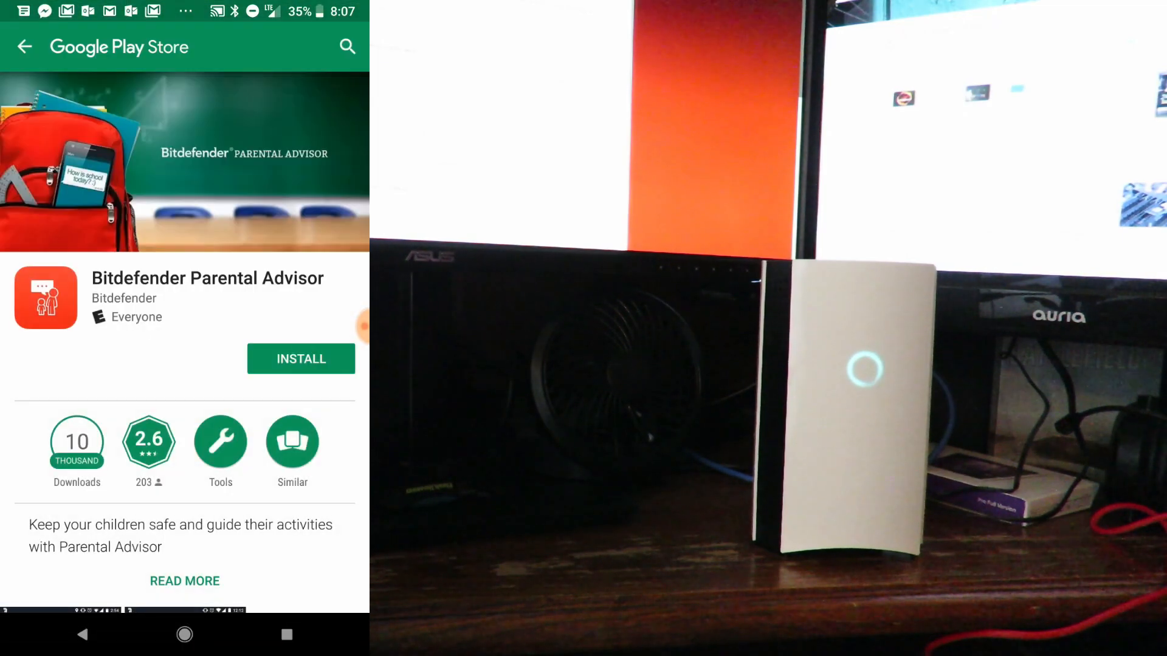
{"action": "left_click", "coordinate": [301, 359]}
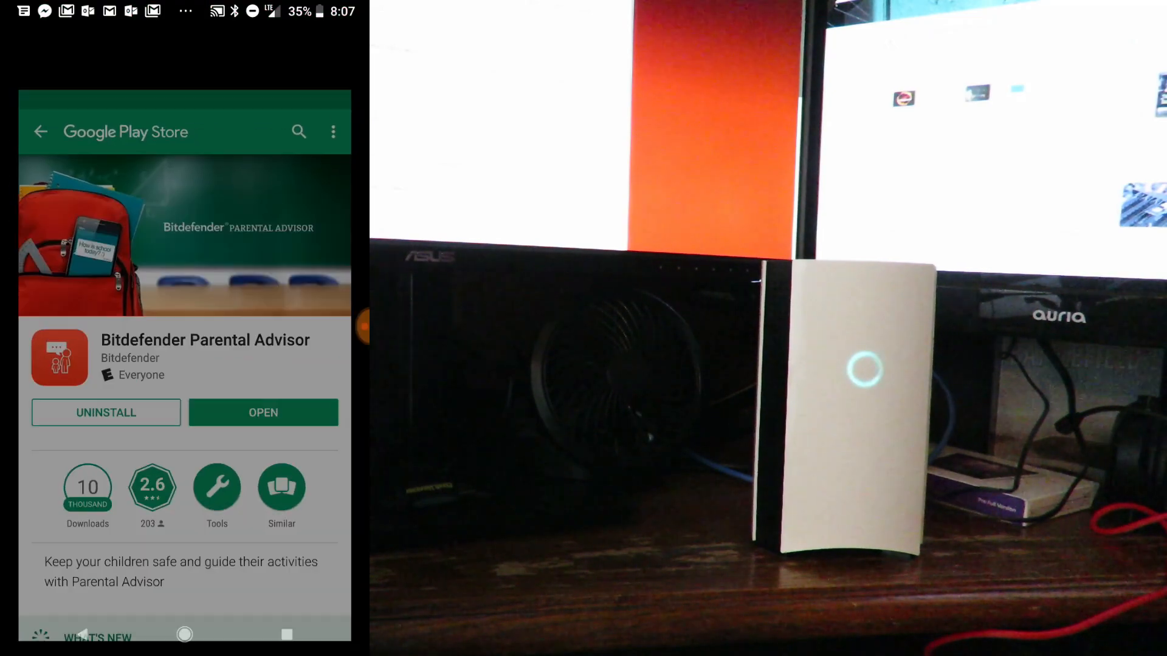
{"action": "left_click", "coordinate": [262, 412]}
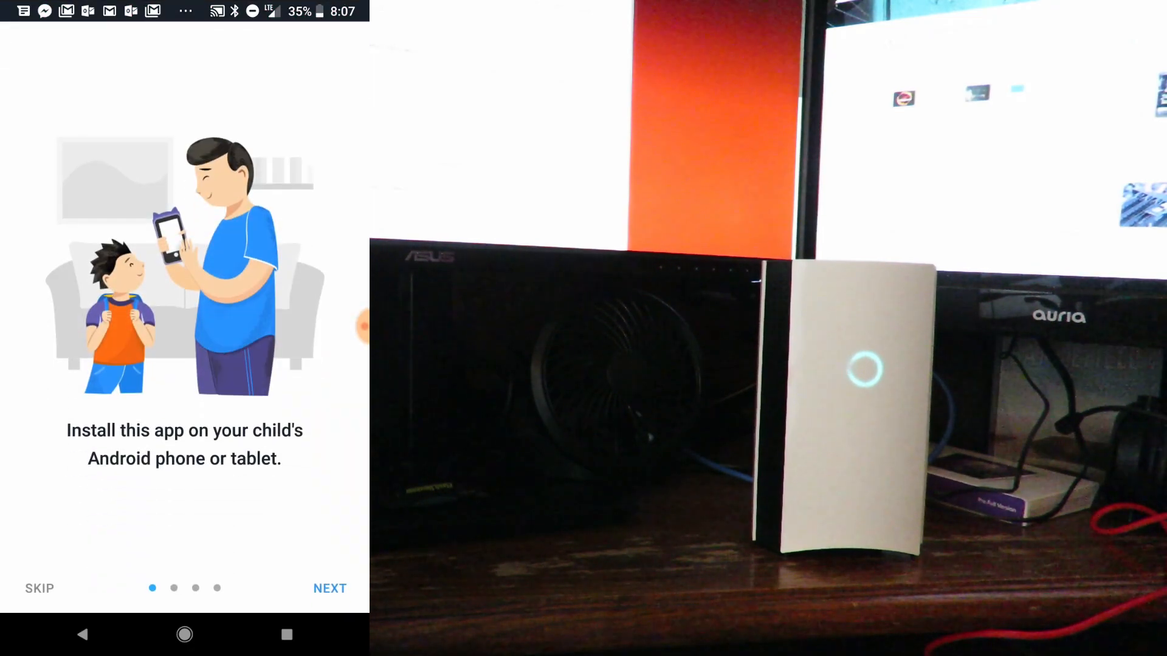
Skip the Parental Advisor intro, accept its agreement, and turn on monitoring
{"action": "left_click", "coordinate": [329, 588]}
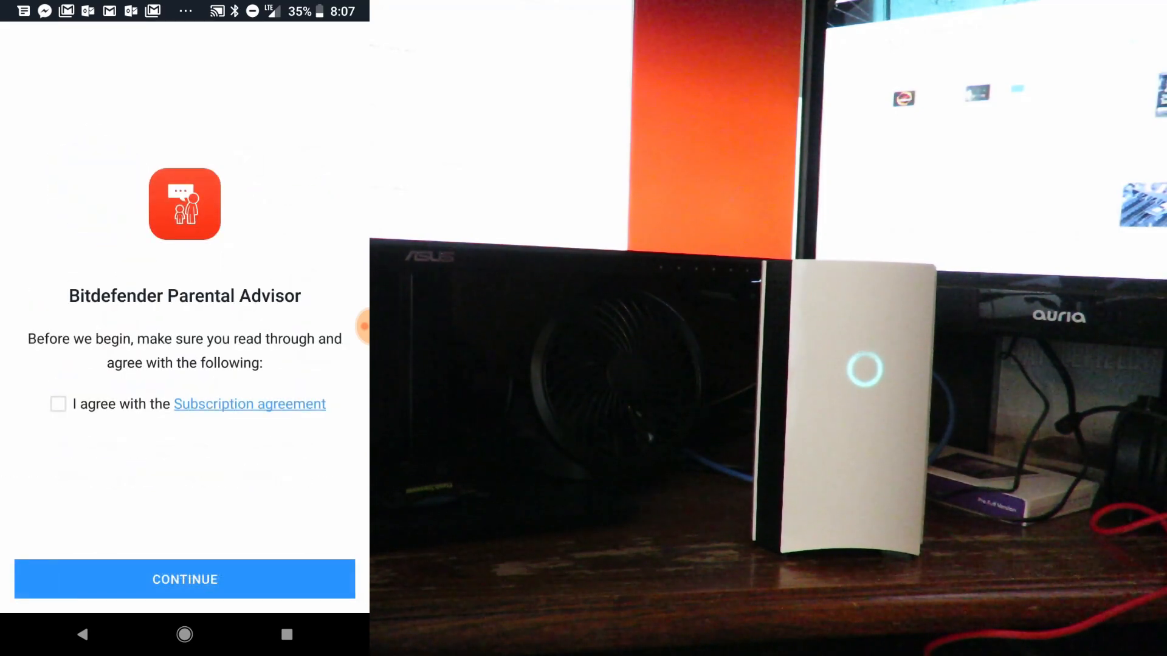
{"action": "left_click", "coordinate": [185, 580]}
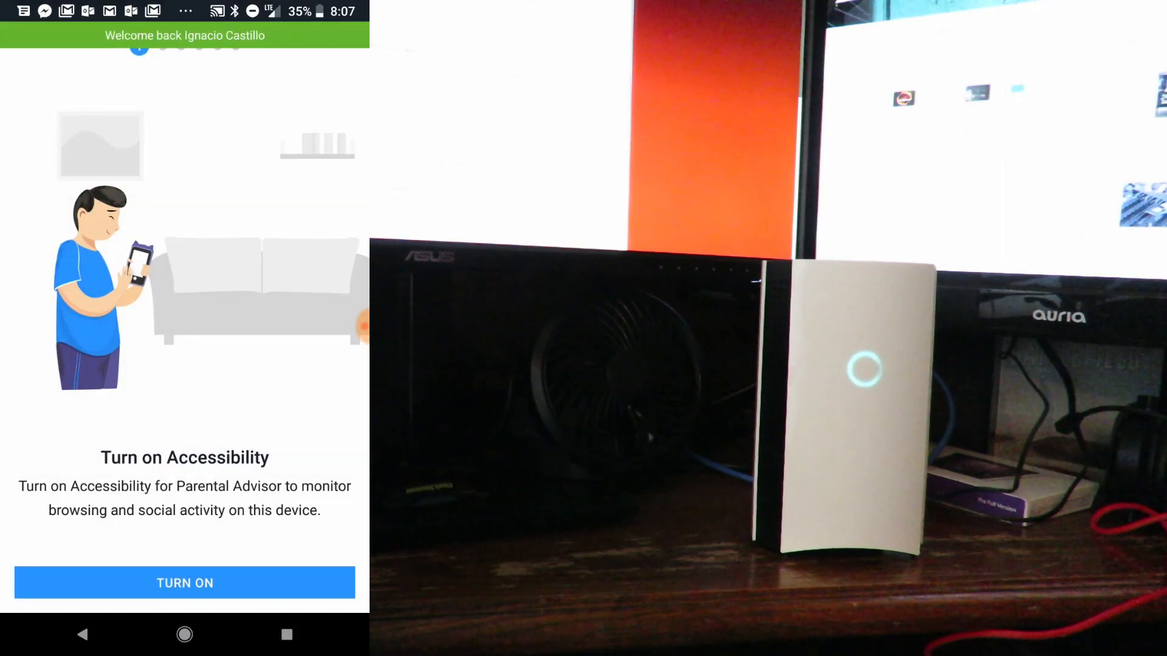
{"action": "left_click", "coordinate": [184, 583]}
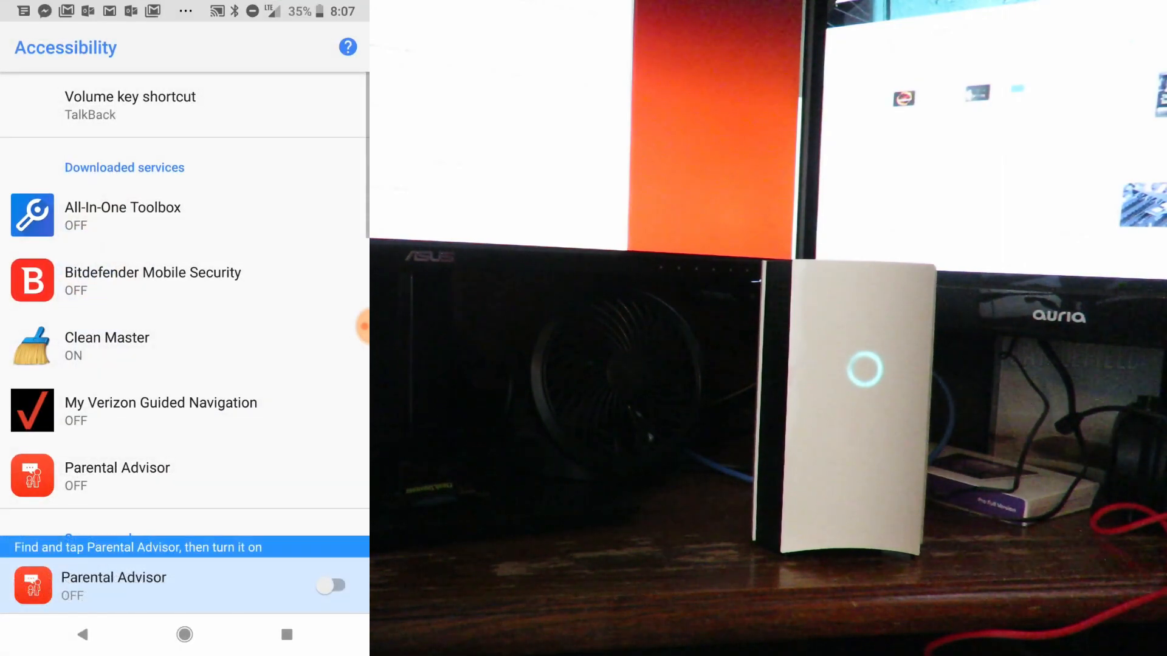
Switch the Parental Advisor accessibility service On after dismissing the guidance prompt
{"action": "left_click", "coordinate": [331, 586]}
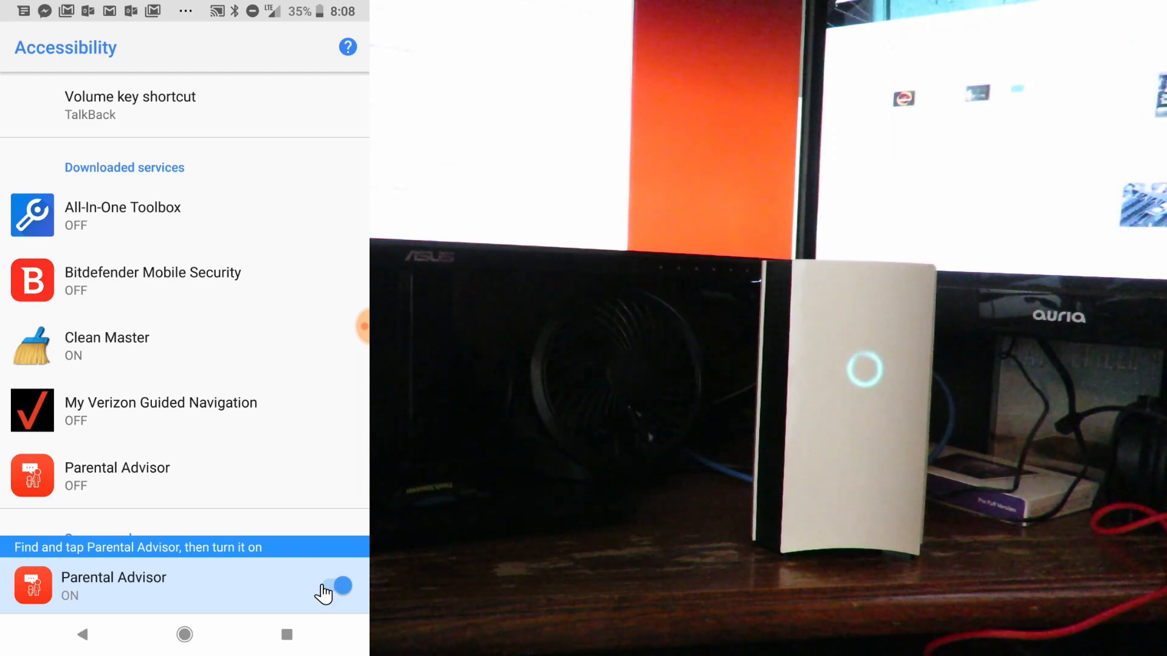
{"action": "left_click", "coordinate": [335, 586]}
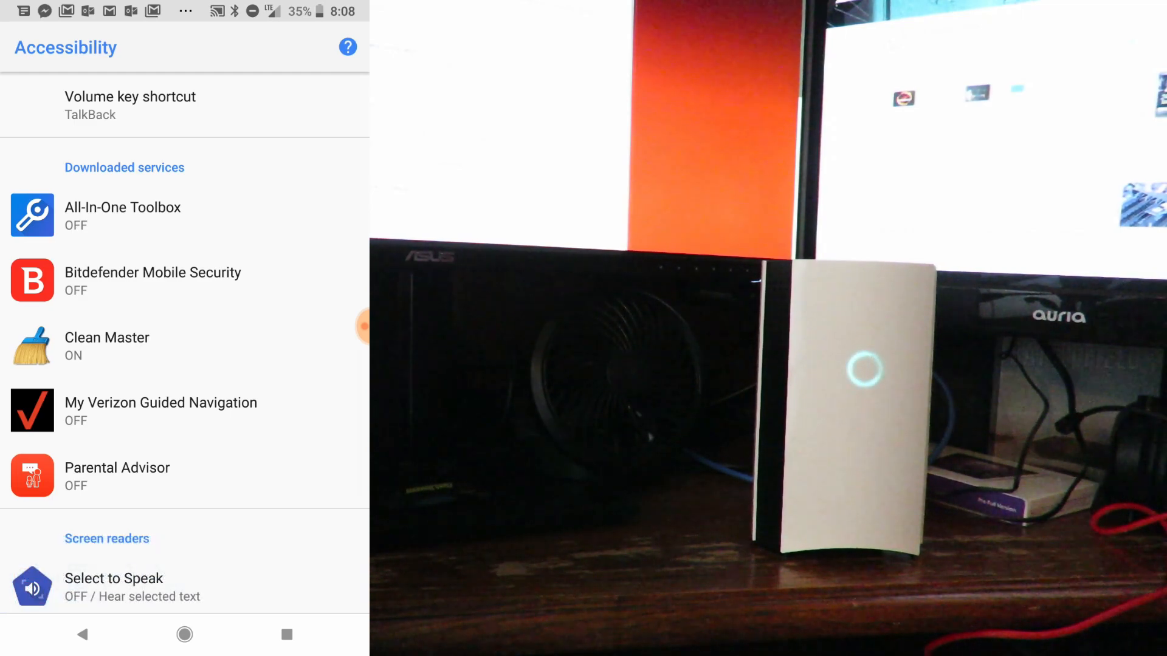
{"action": "left_click", "coordinate": [117, 468]}
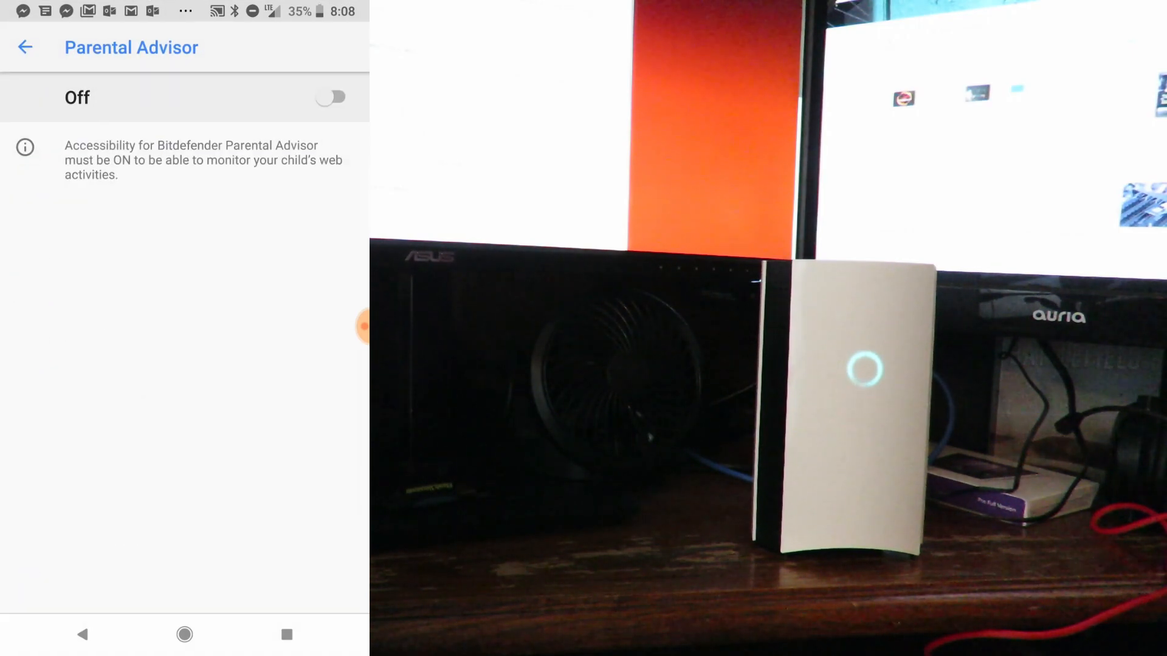
{"action": "left_click", "coordinate": [331, 97]}
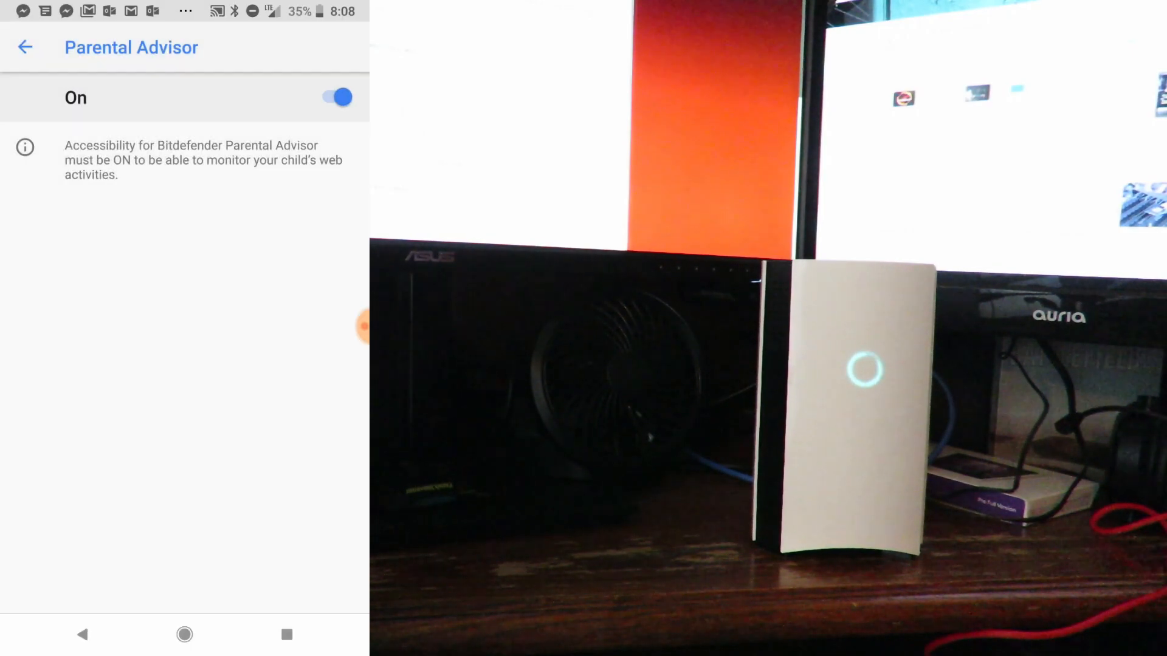
Allow Bitdefender Mobile Security accessibility access and return to the services list
{"action": "left_click", "coordinate": [25, 47]}
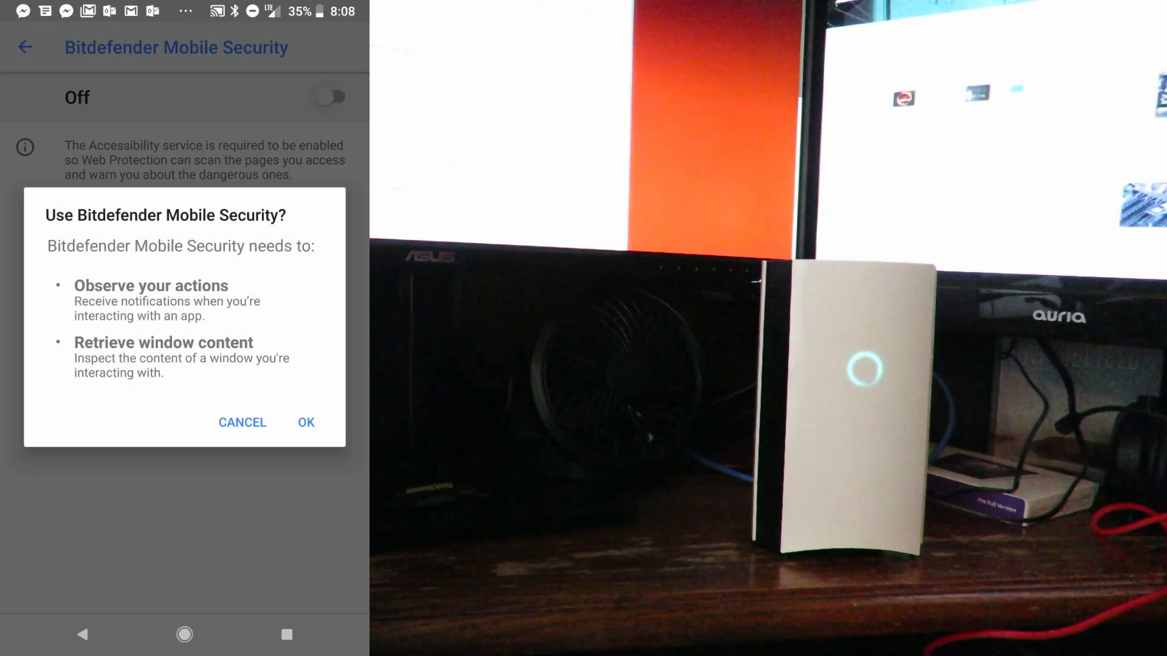
{"action": "left_click", "coordinate": [305, 422]}
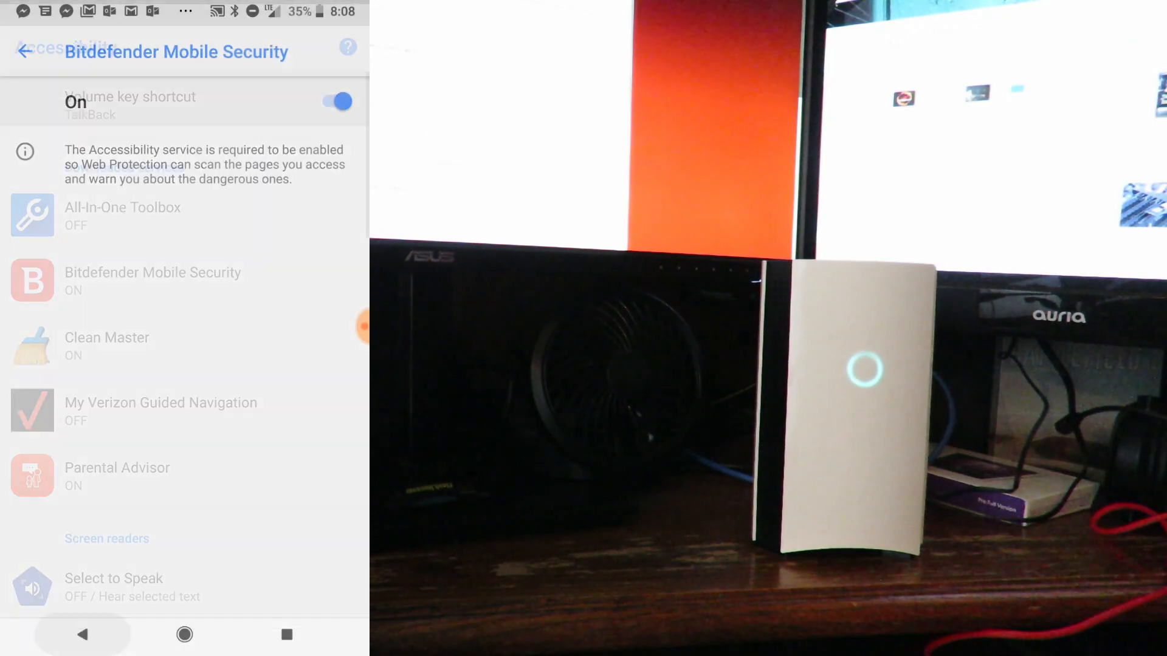
{"action": "left_click", "coordinate": [23, 51]}
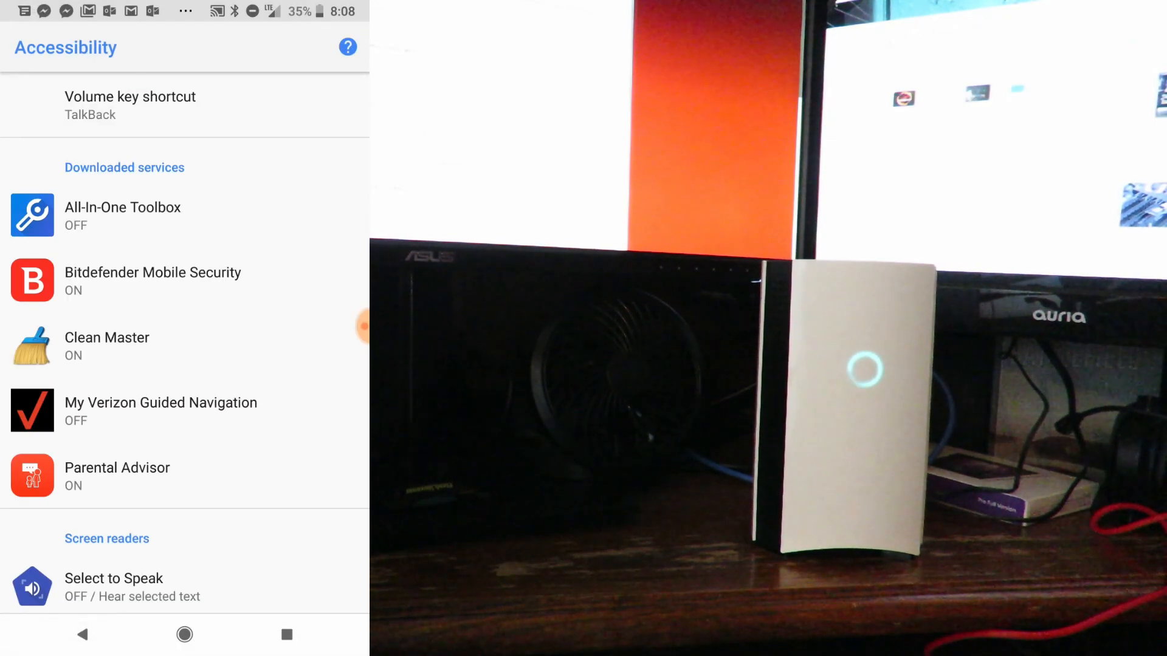